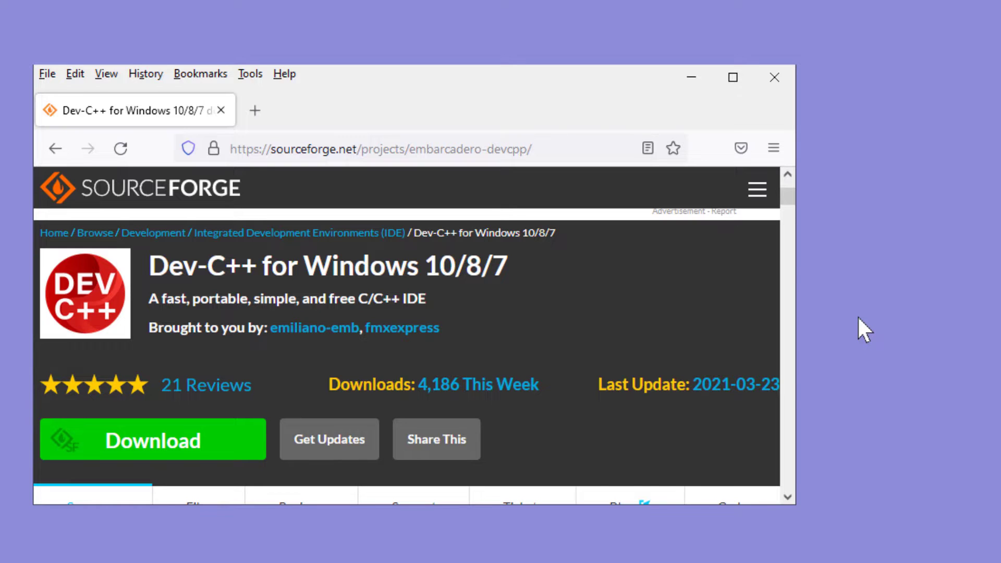
mouse_move(655, 362)
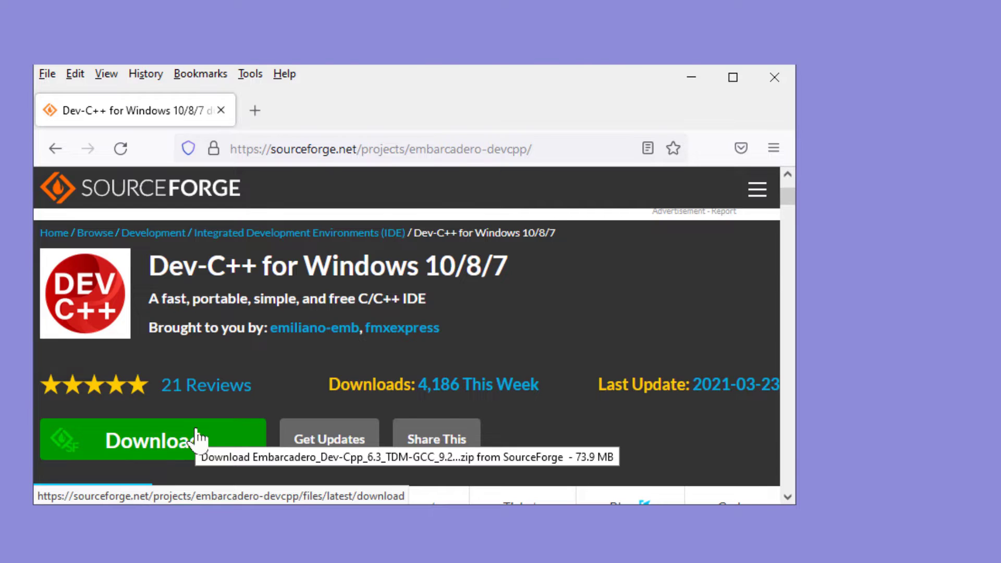
Download the Dev-C++ 6.3 setup zip from SourceForge, choosing Save File rather than opening it.
click(151, 439)
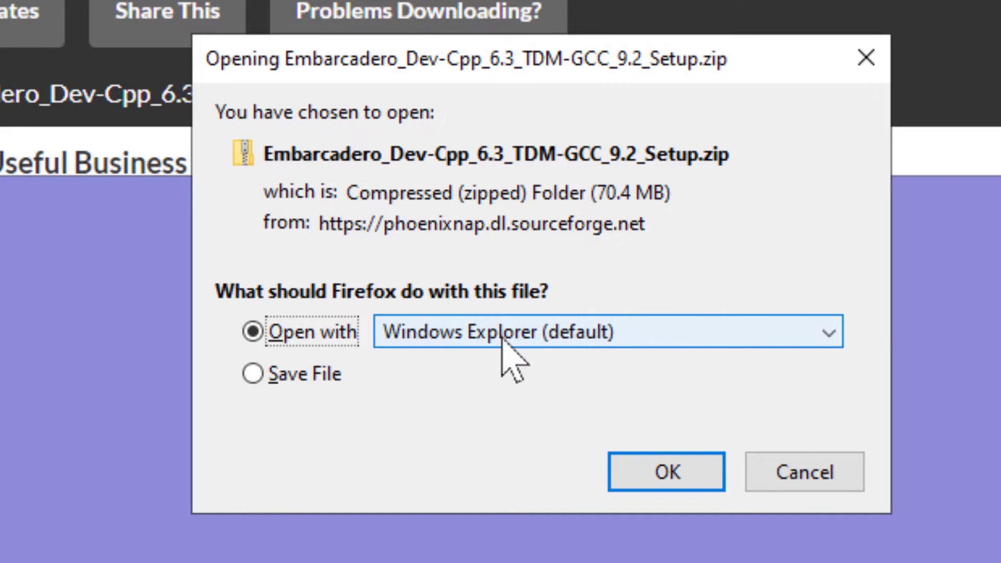
click(251, 373)
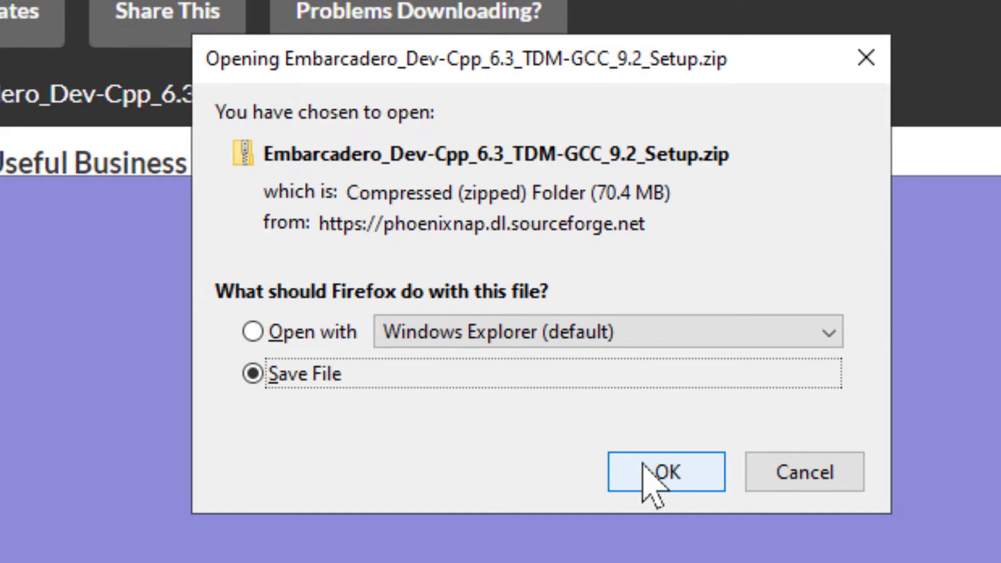
click(666, 472)
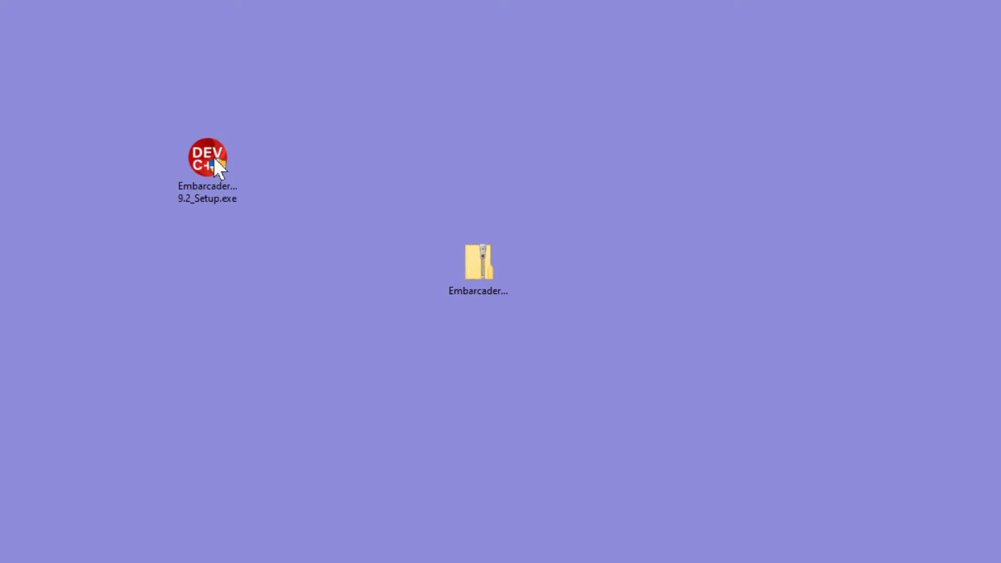
Run the Dev-C++ setup in English, accept the license and install the default components.
double_click(210, 158)
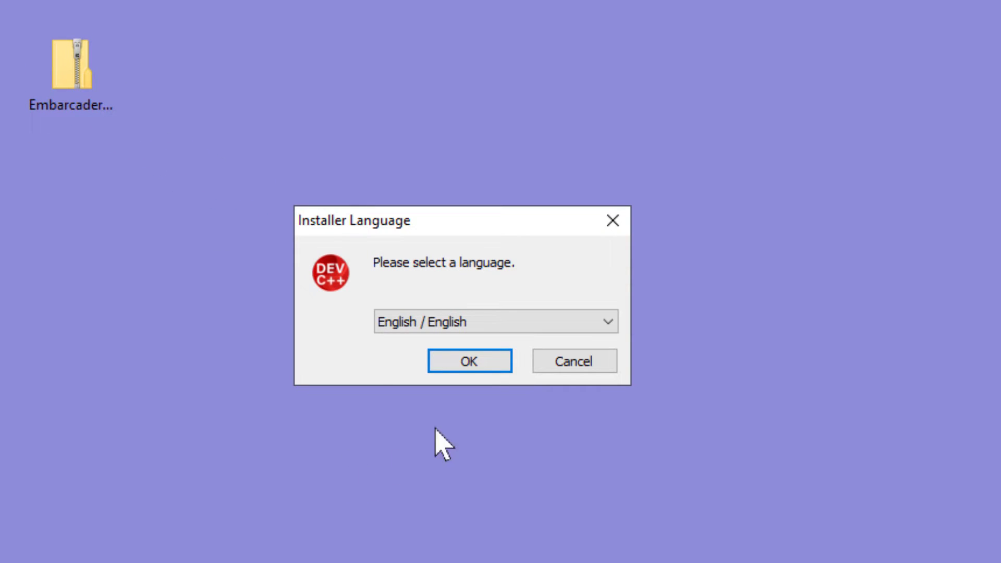
click(469, 361)
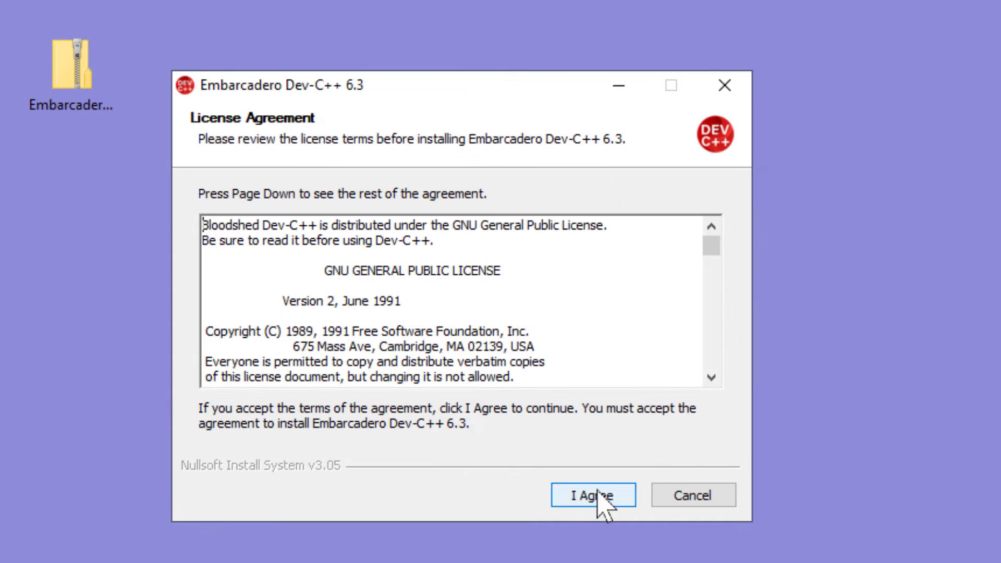
click(593, 494)
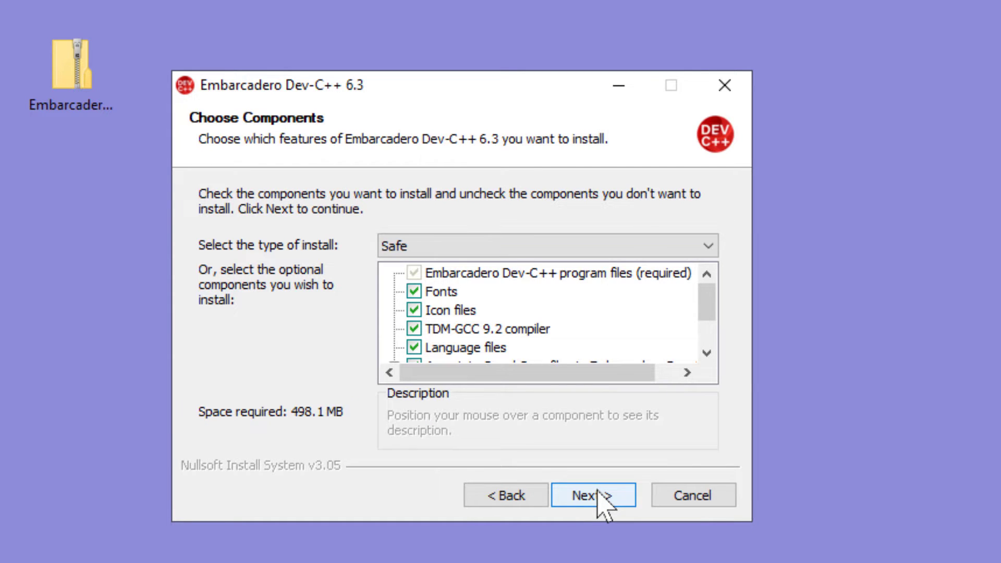
click(593, 494)
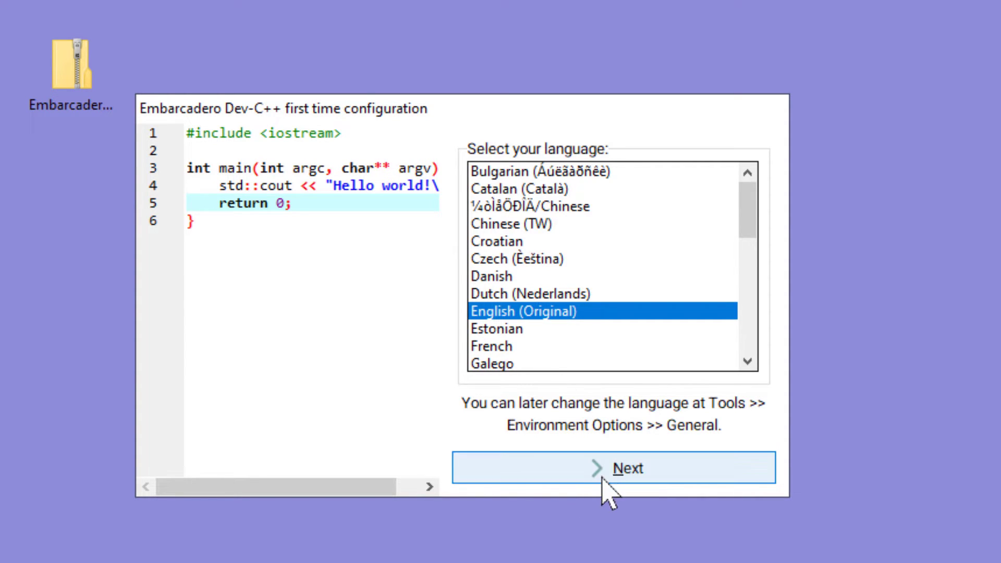
Complete first-time configuration with English interface and the default font and colour theme.
click(617, 468)
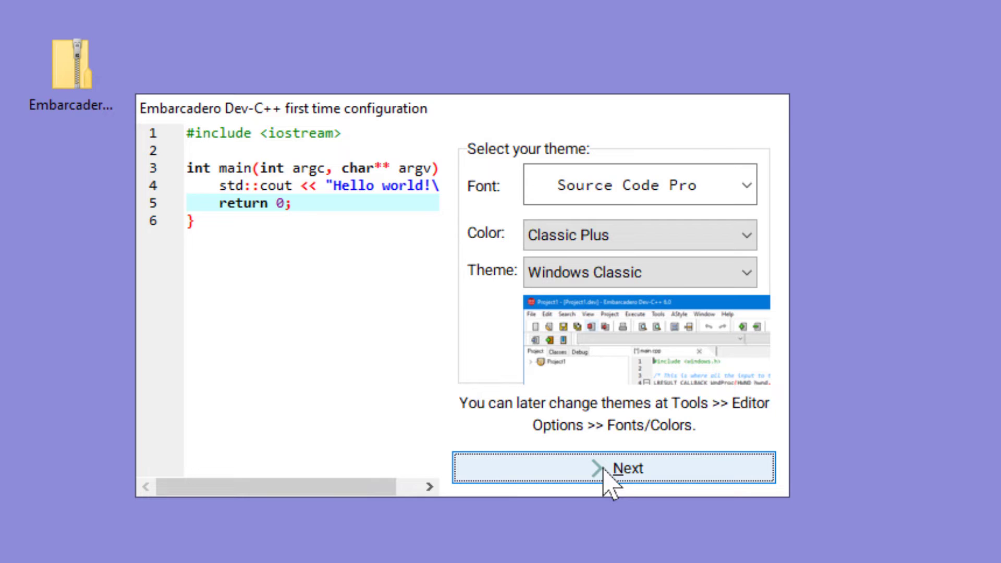
click(626, 469)
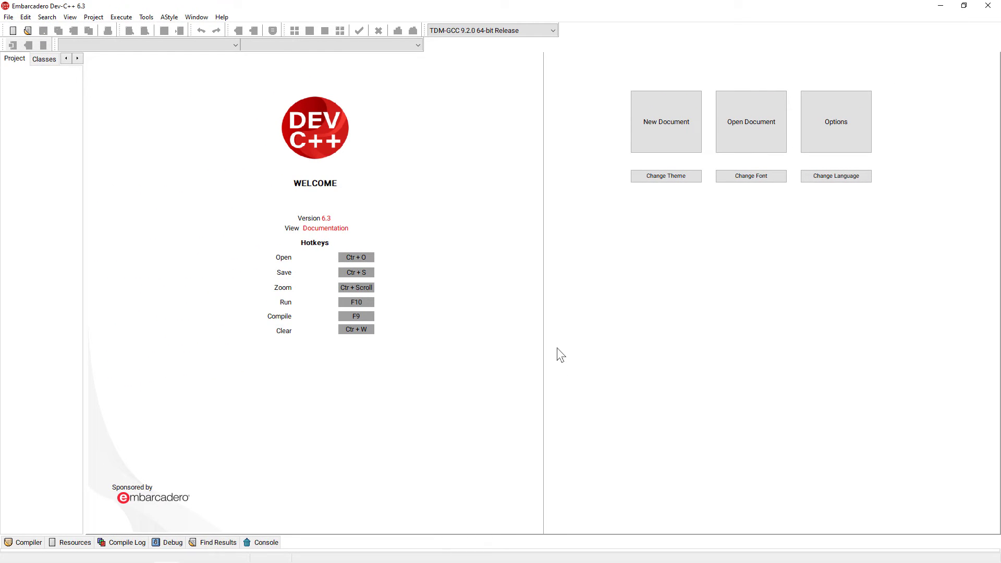
mouse_move(507, 332)
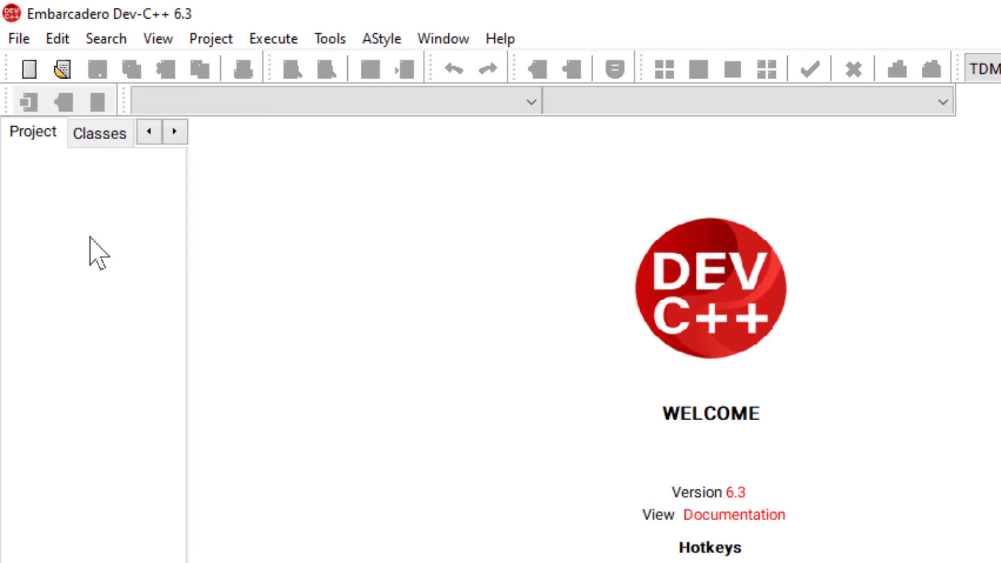
Start a new project from the File menu and look over the Windows Application template.
click(19, 38)
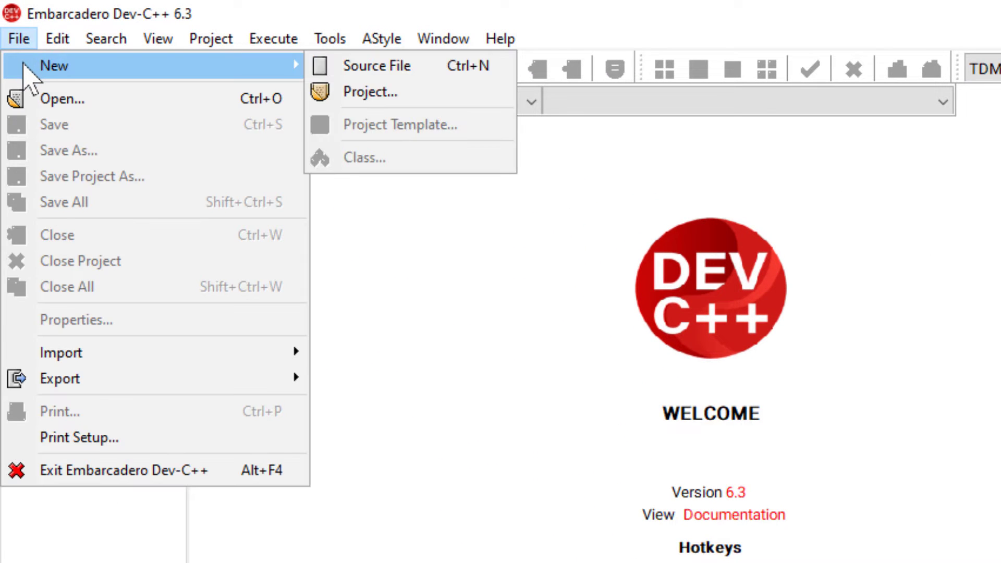
click(370, 92)
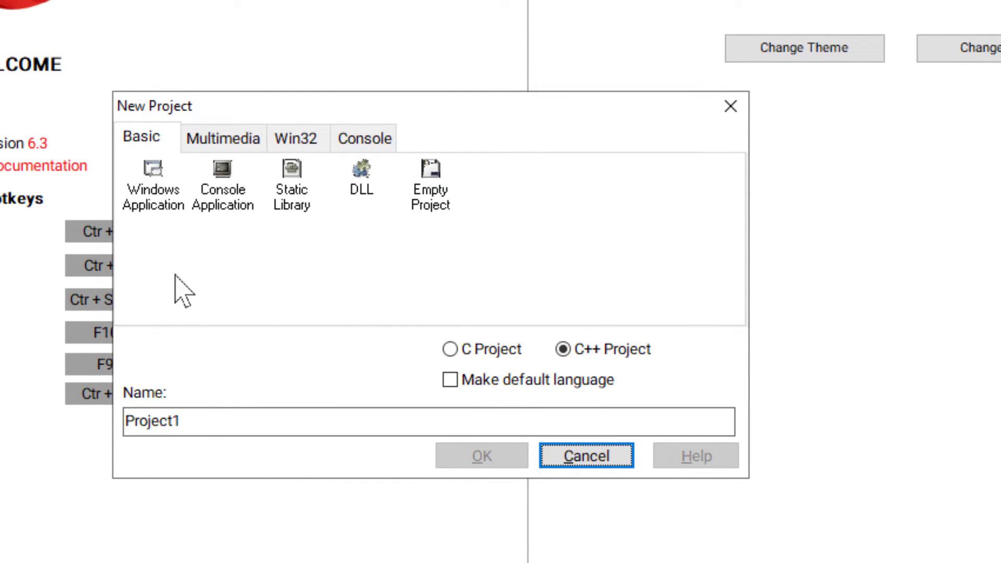
click(151, 173)
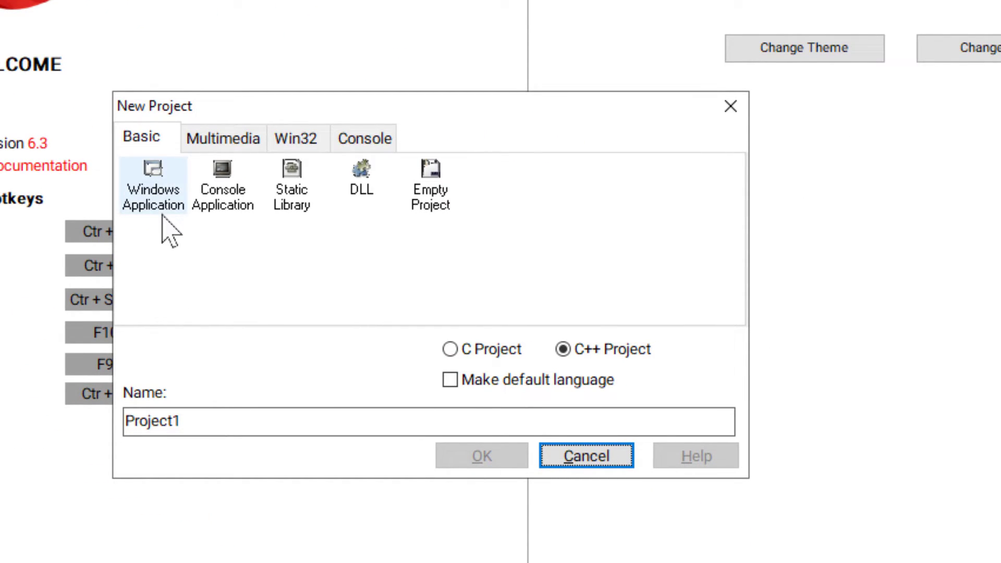
click(224, 171)
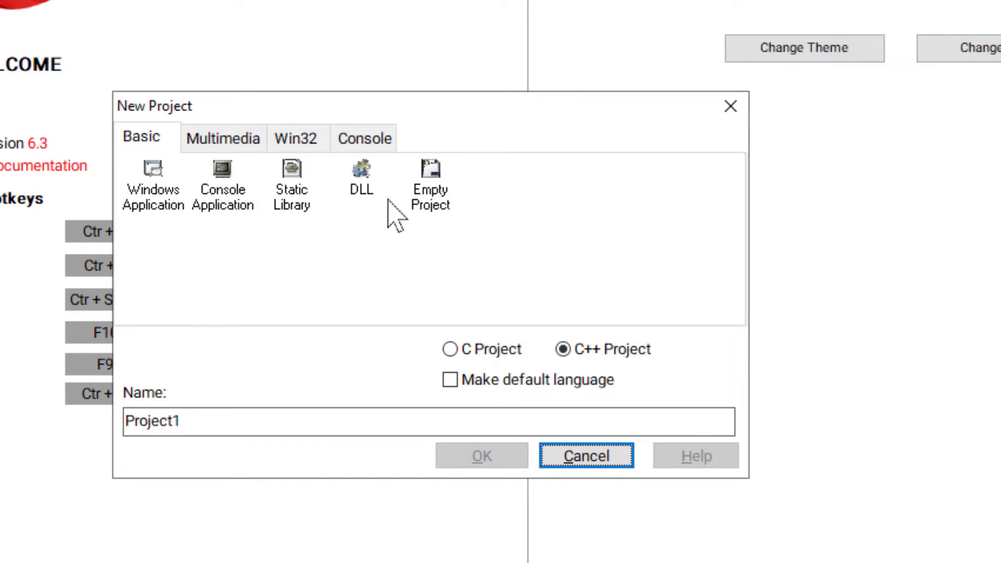
click(431, 183)
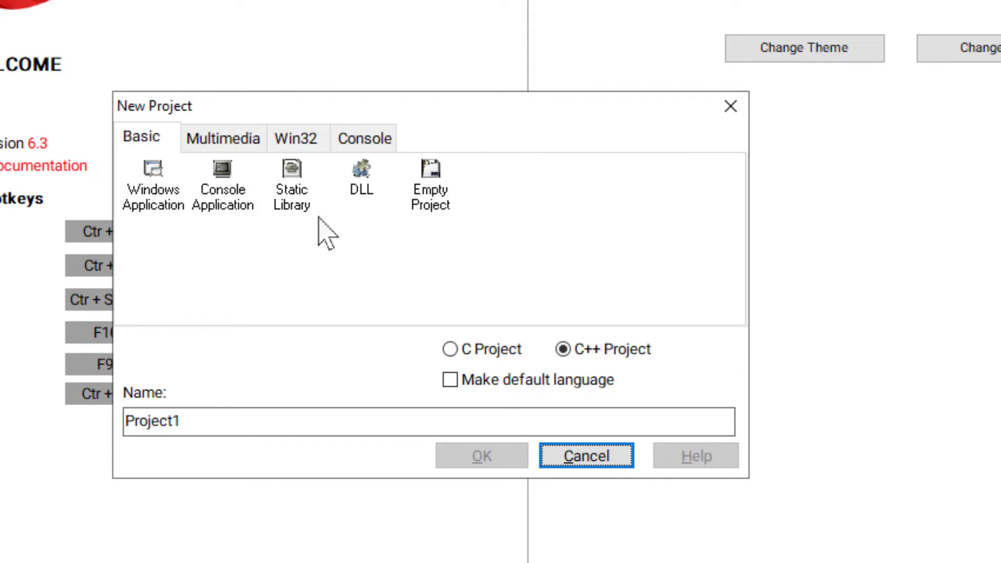
Browse the Multimedia, Win32 and Console template tabs, then pick Console Application on the Basic tab.
click(221, 138)
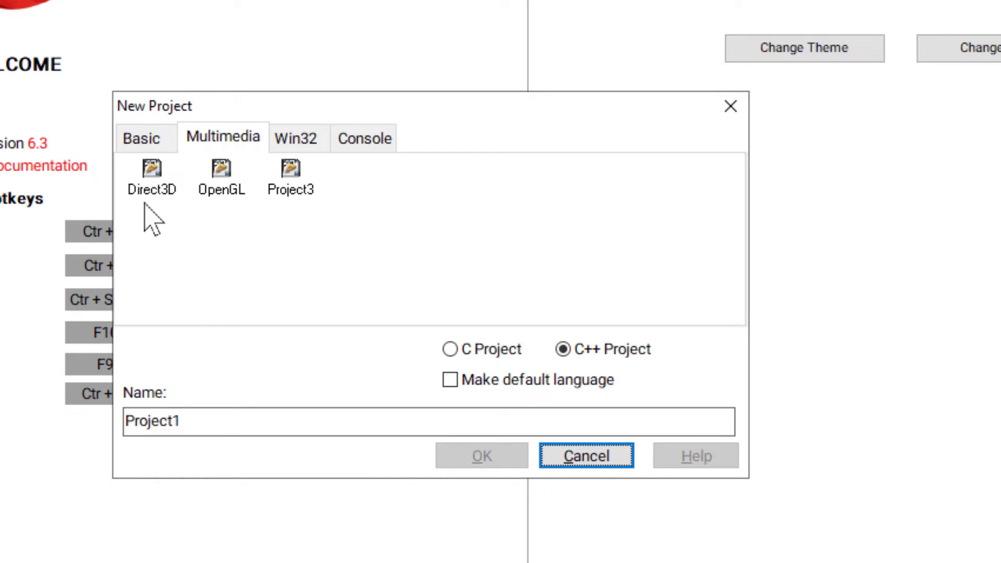
mouse_move(230, 237)
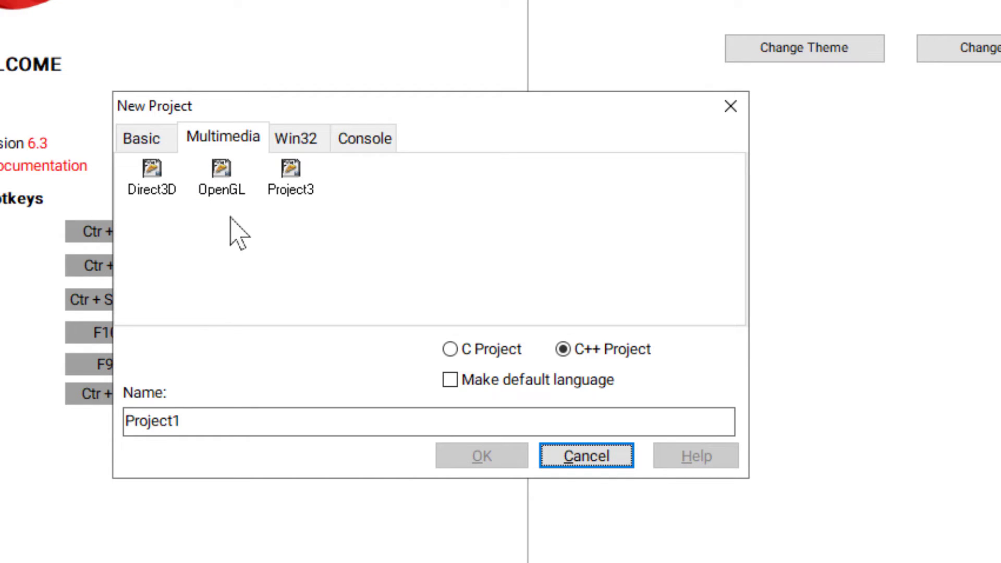
click(296, 138)
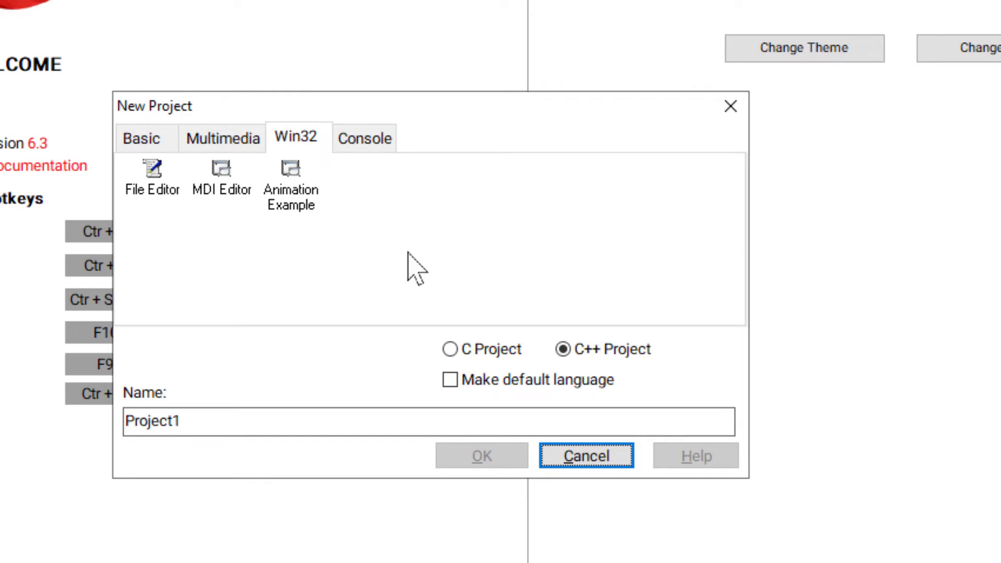
click(365, 137)
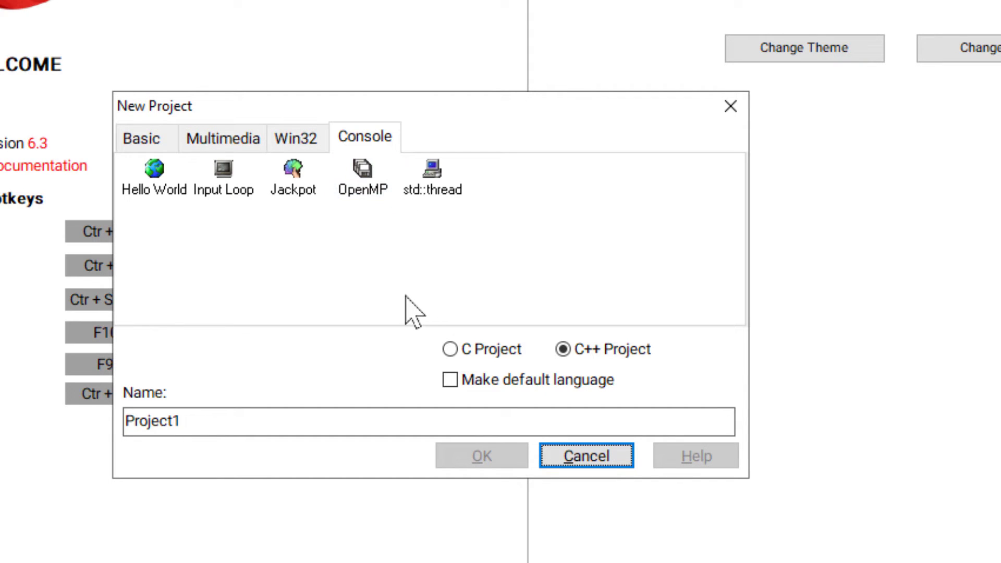
mouse_move(395, 319)
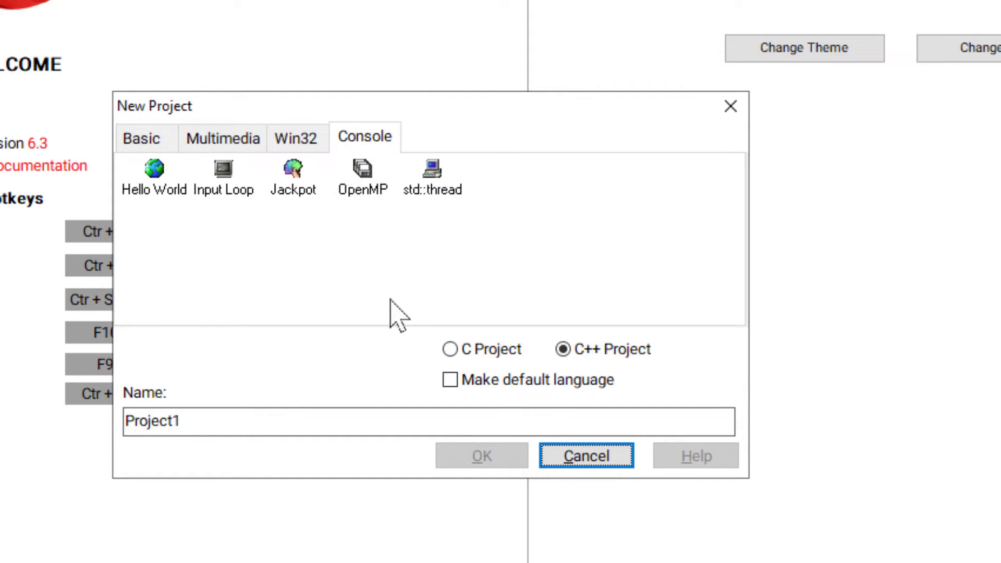
click(140, 138)
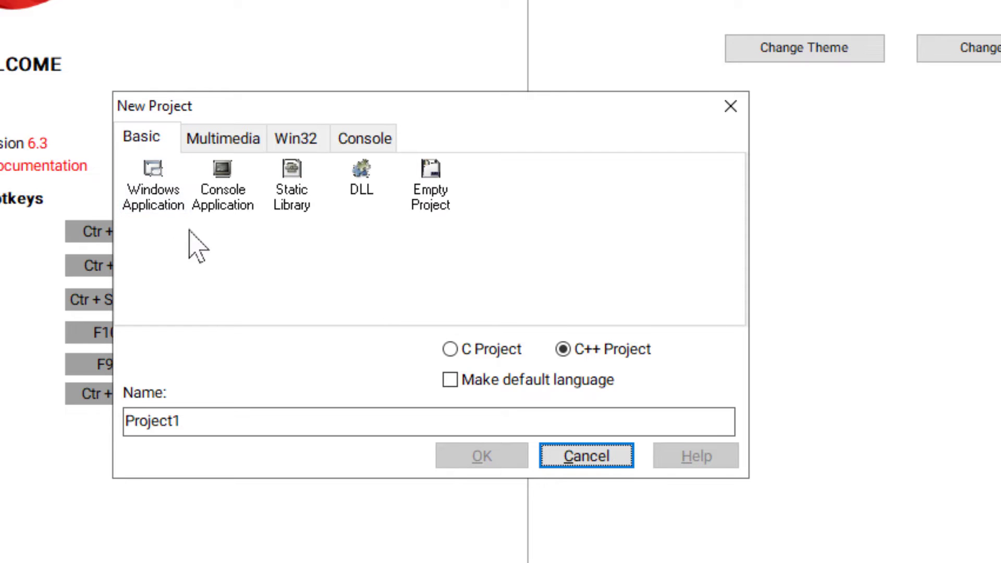
click(222, 186)
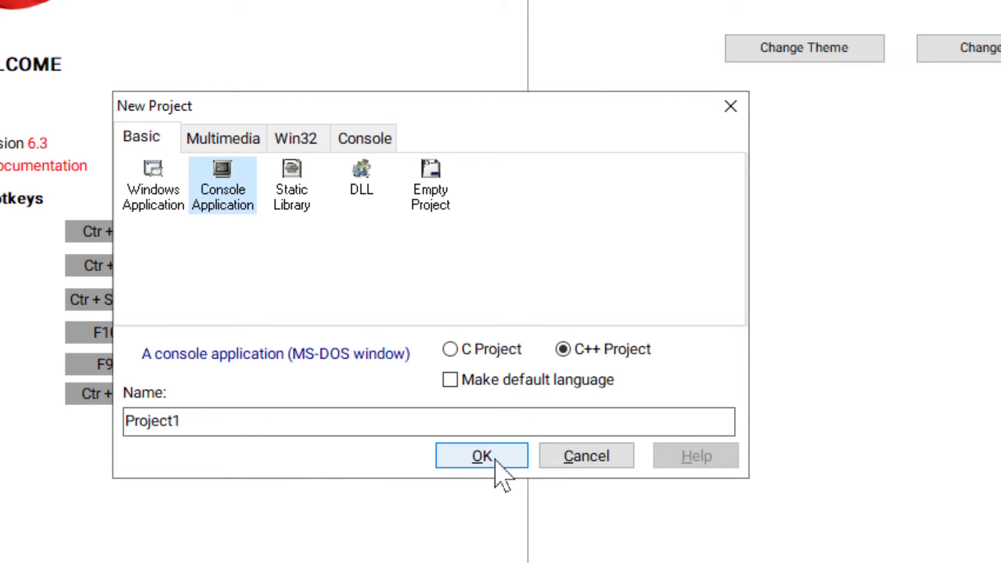
Create the Project1 console project and save Project1.dev to the Desktop.
click(482, 455)
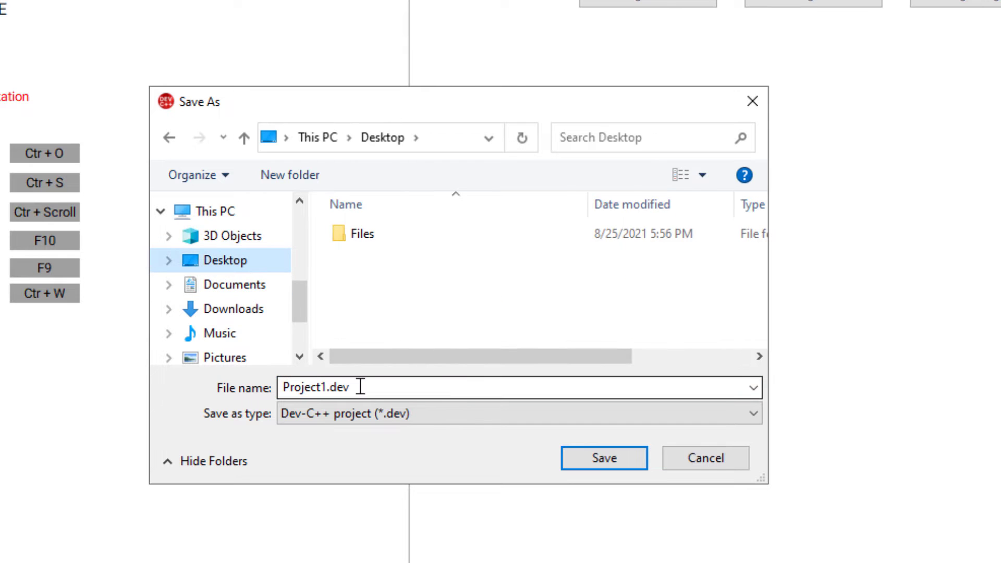
click(604, 457)
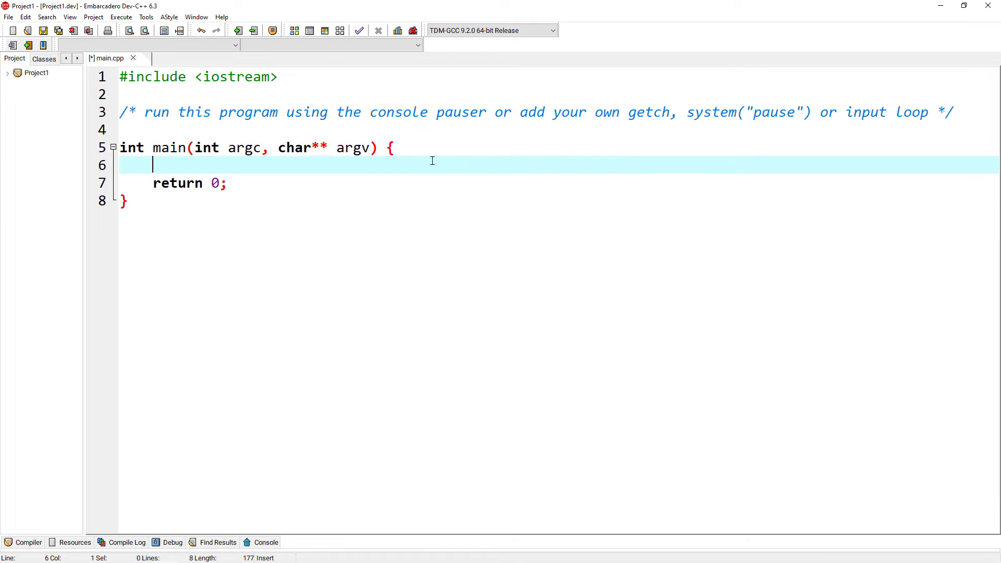
Write std::cout << "Project1"; in main before return 0.
text(std::)
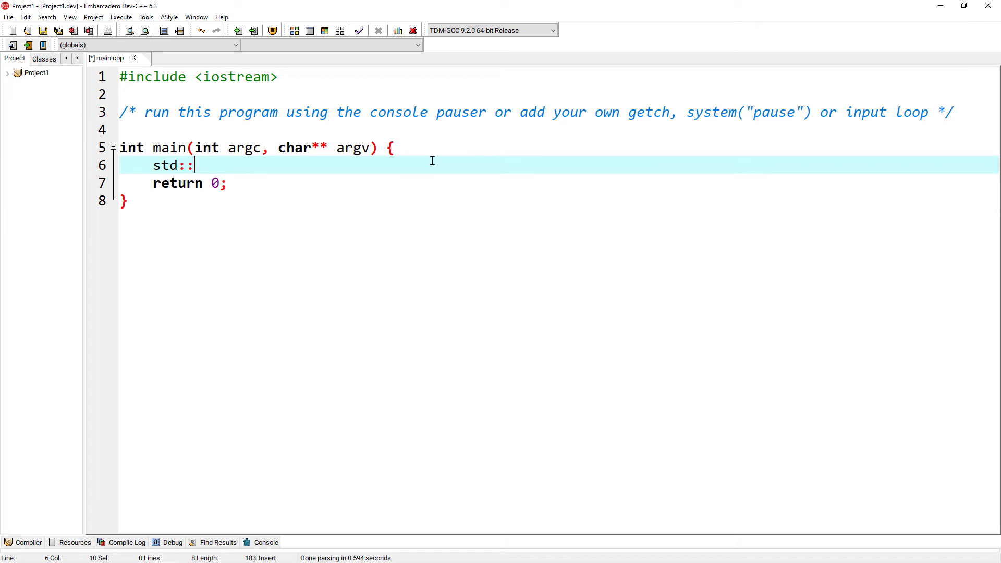
text(cout << "")
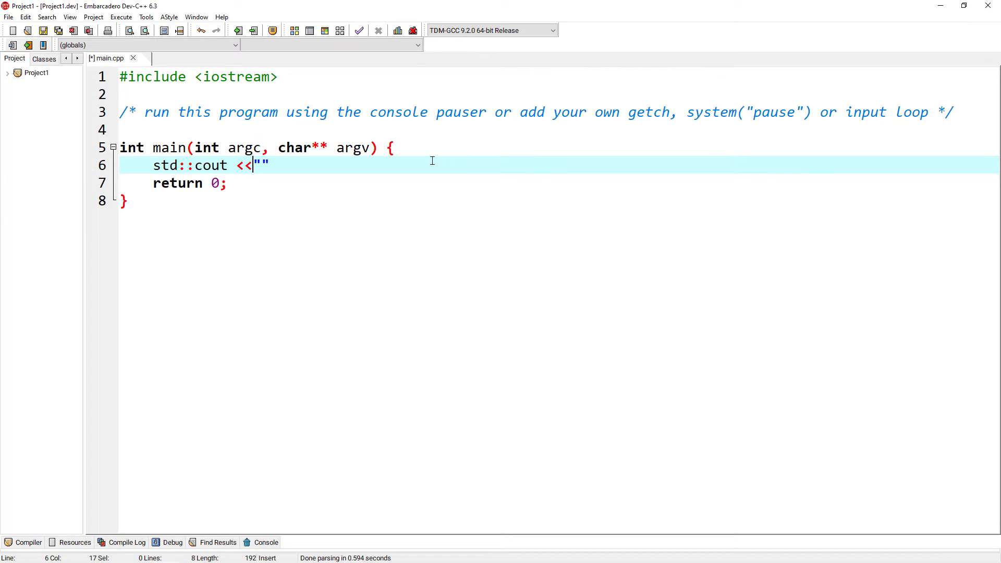
text(Project)
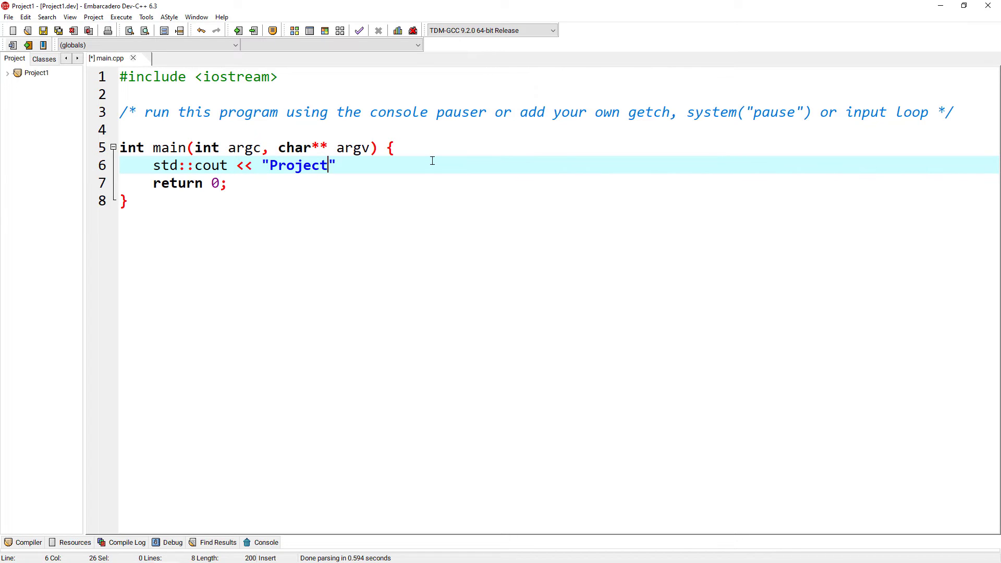
text(1)
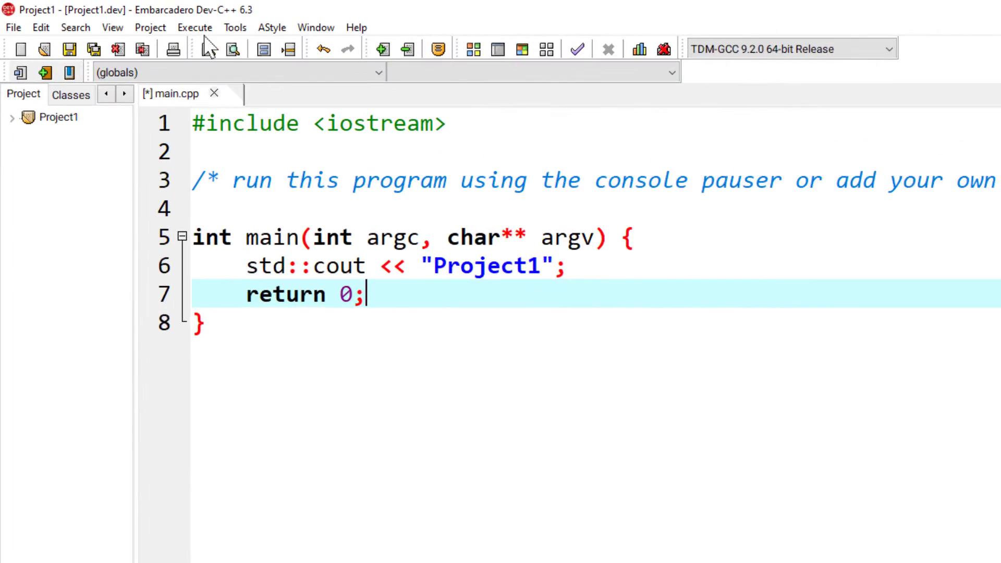
Compile and run Project1, saving main.cpp to the Desktop so the console prints Project1.
click(195, 27)
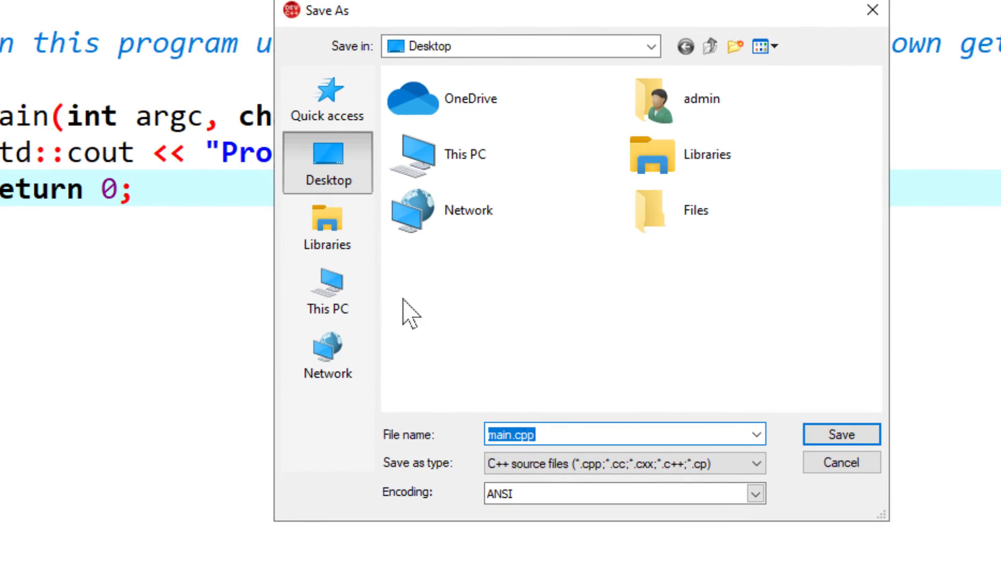
mouse_move(540, 439)
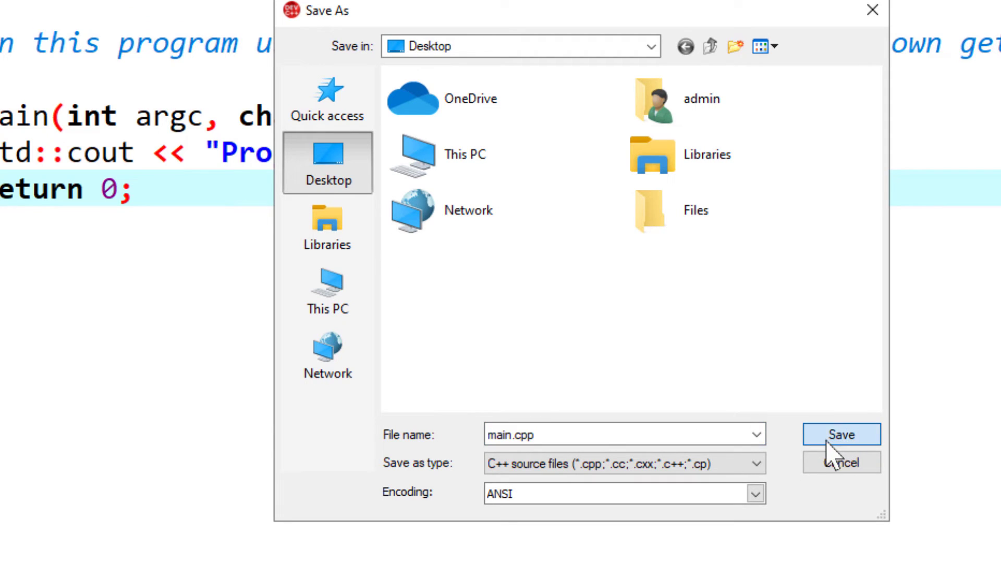
click(839, 435)
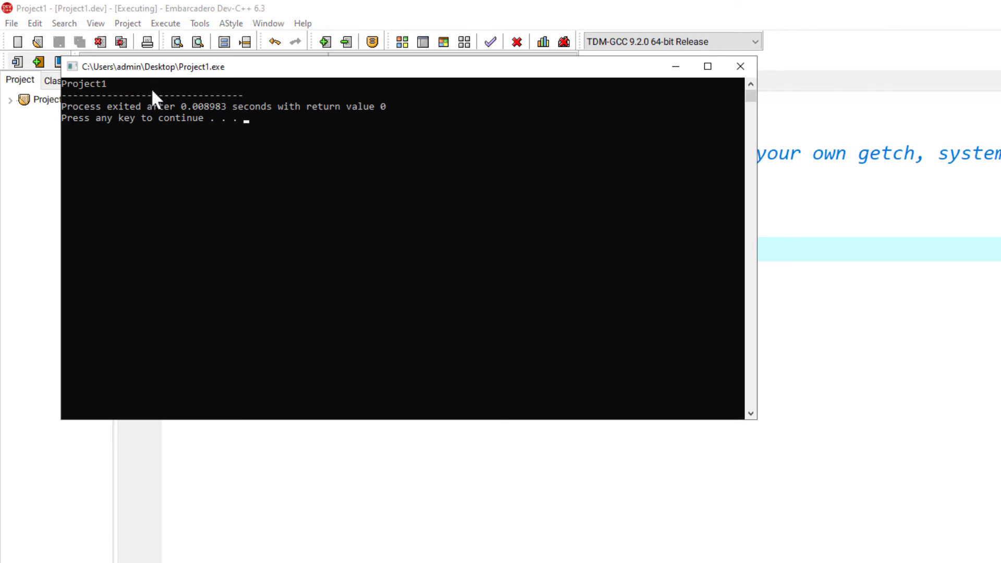
mouse_move(80, 135)
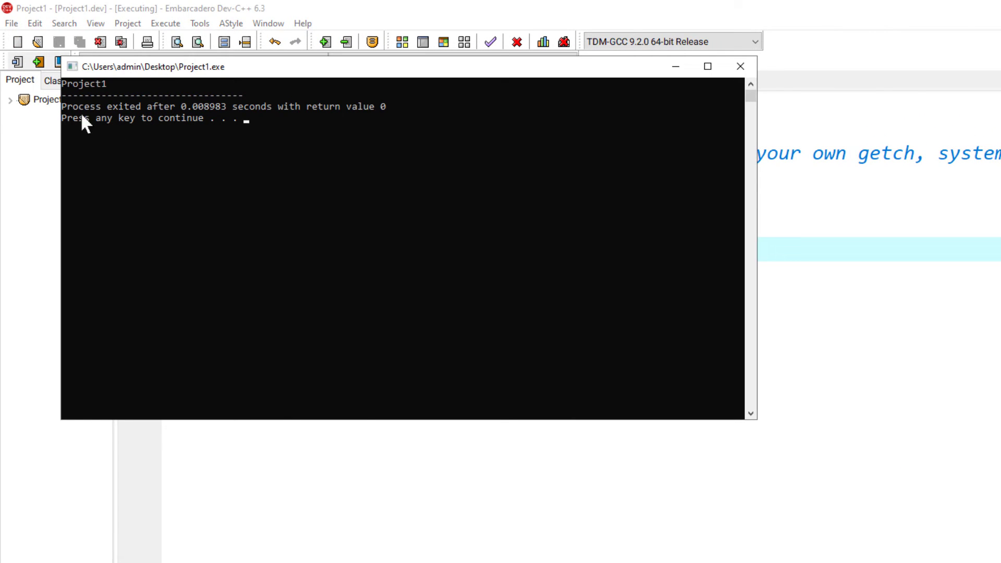
mouse_move(175, 107)
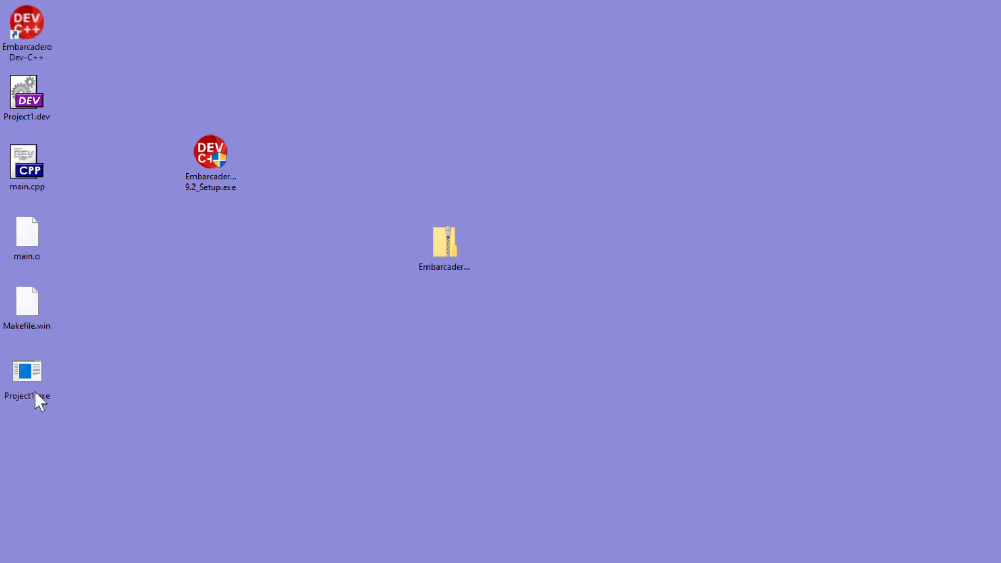
Run Project1.exe directly from the Desktop, then return to Dev-C++.
click(29, 371)
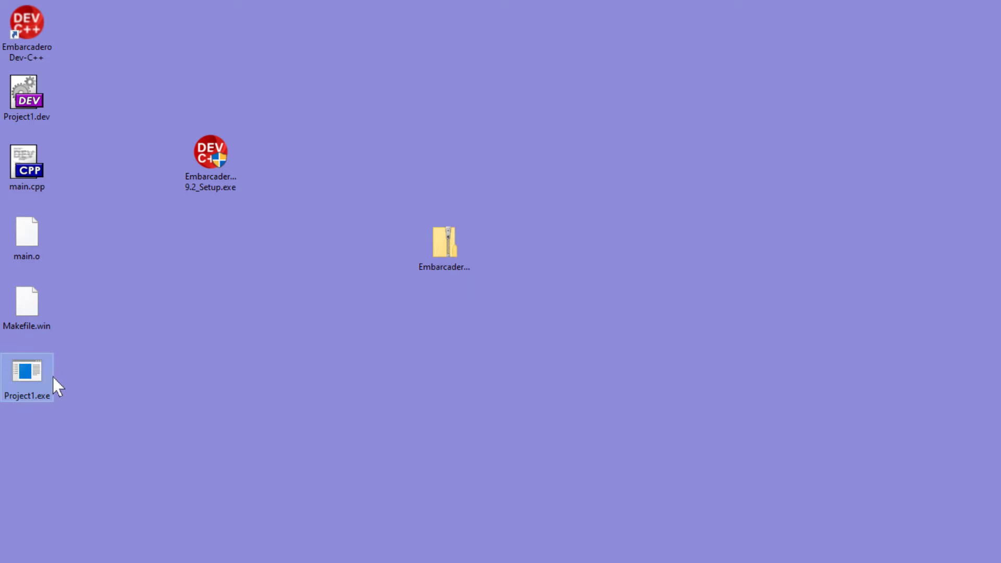
click(153, 452)
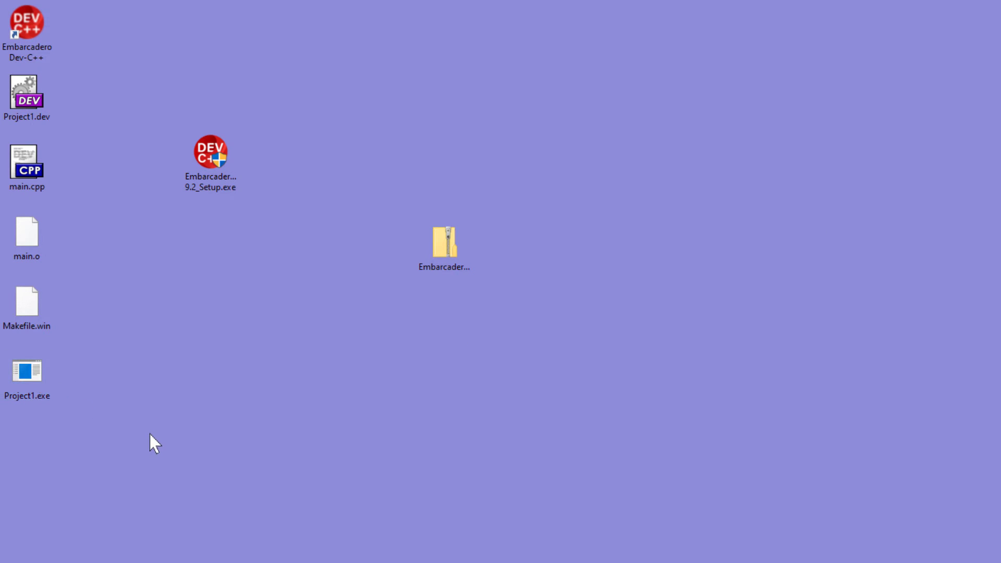
click(29, 371)
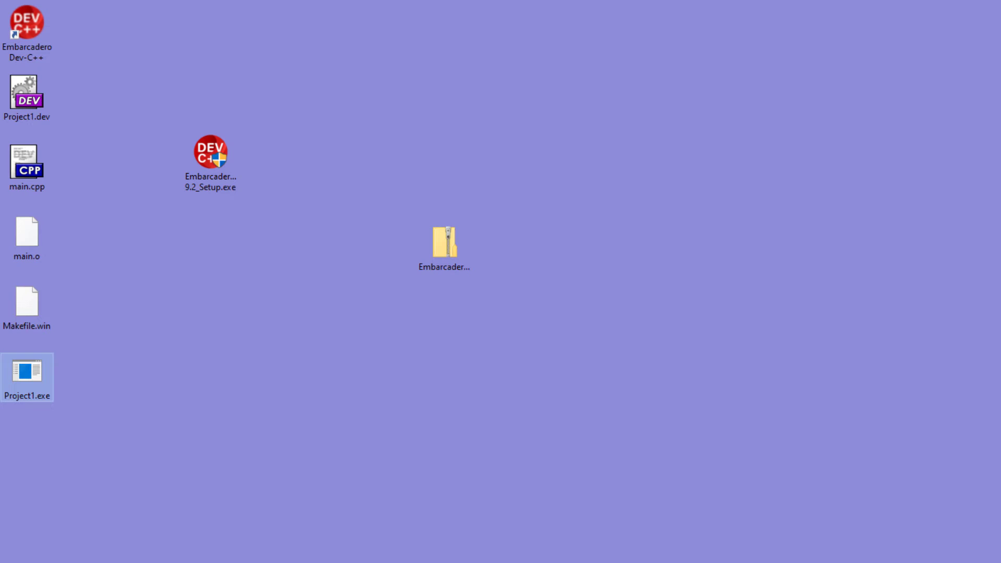
double_click(30, 96)
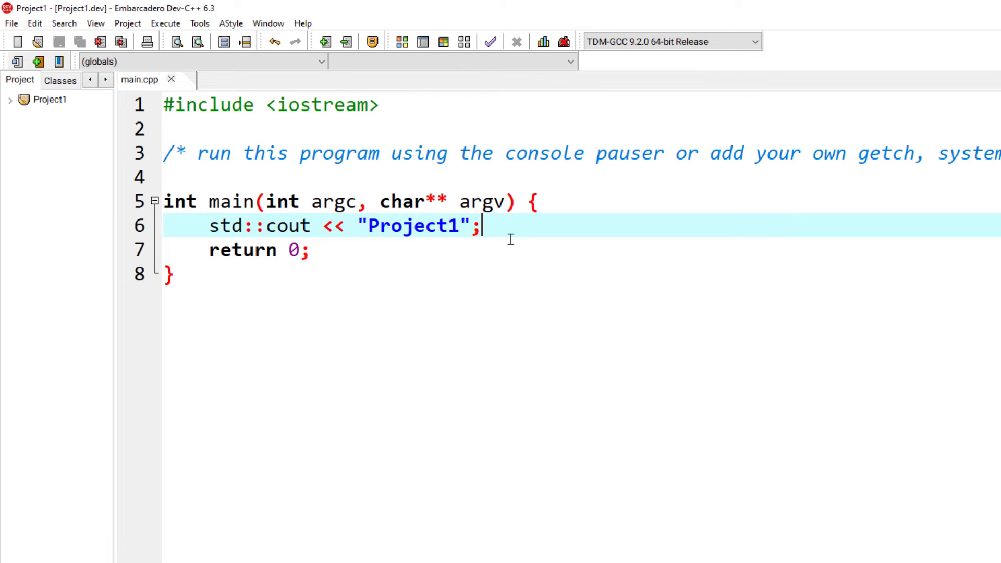
Add system("pause"); before return 0 and append << std::endl to the cout line.
key(Enter)
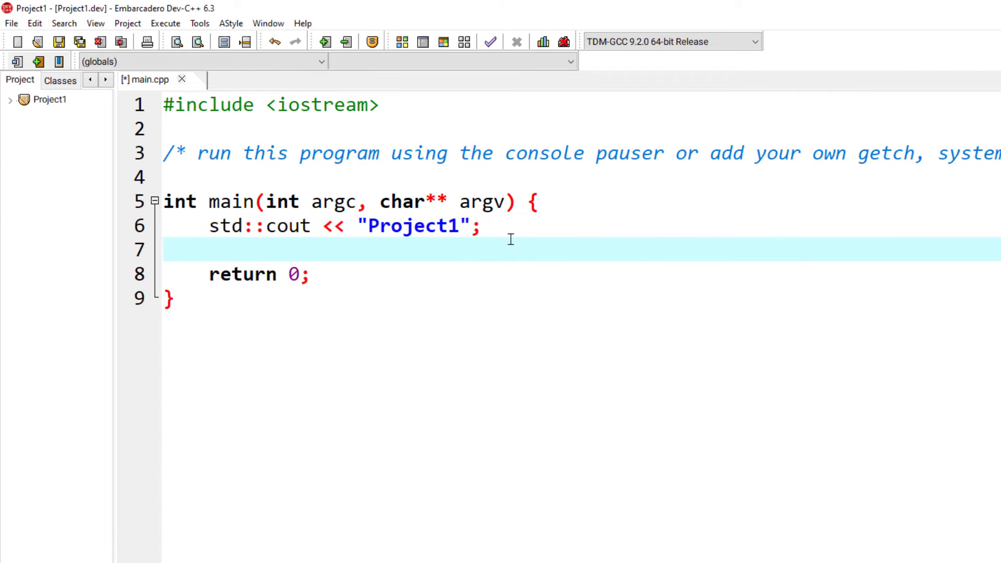
text(syste)
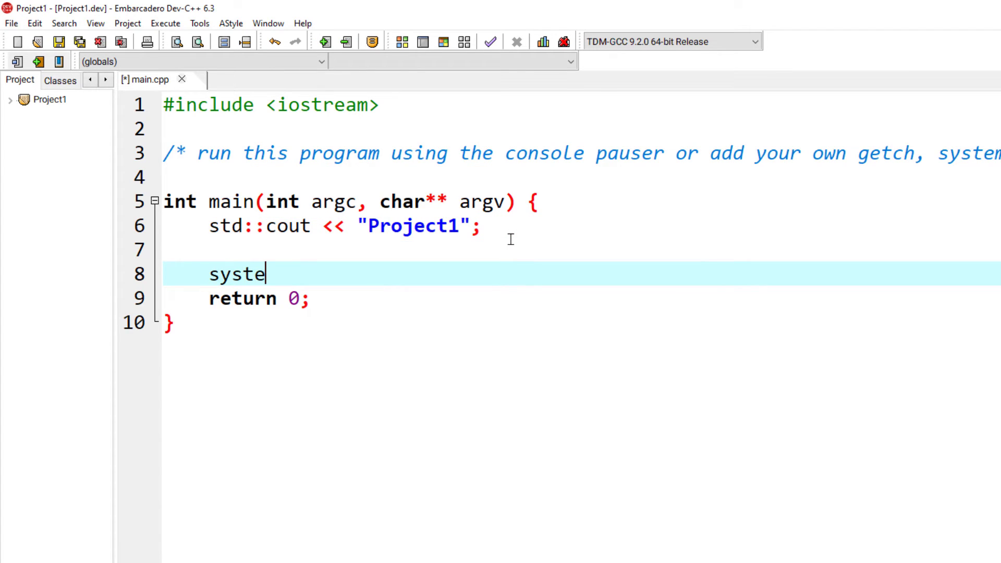
text(m("pa)
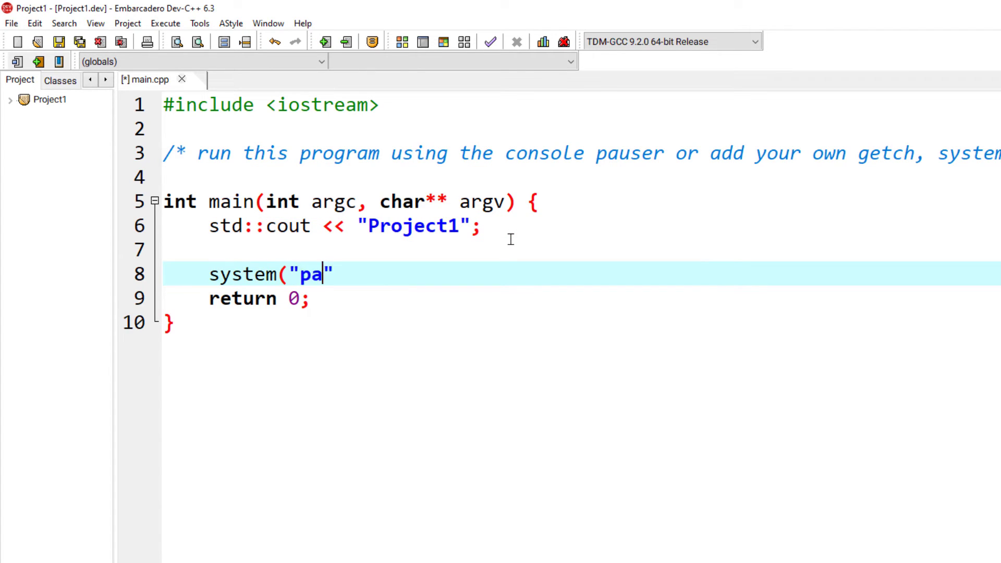
text(use");)
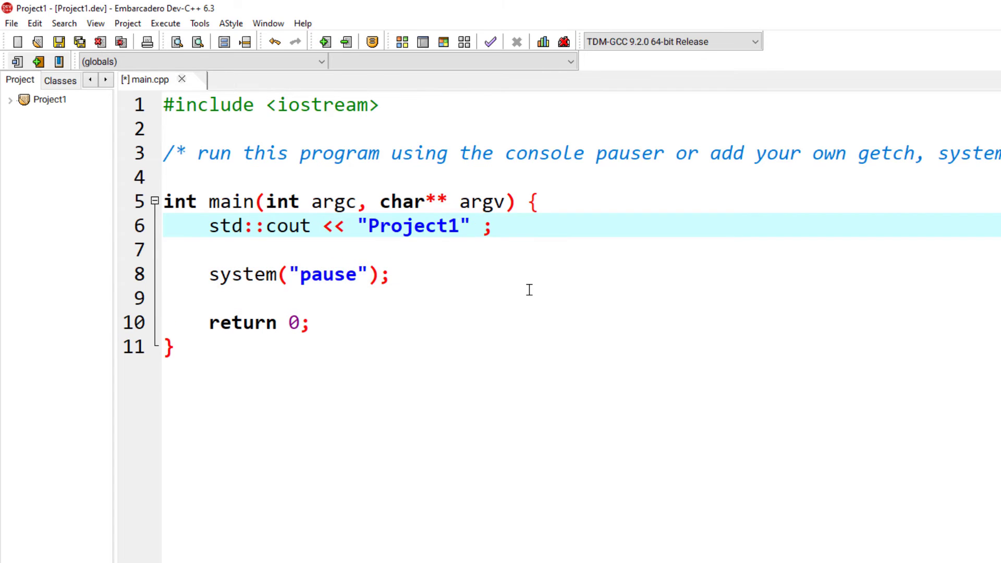
text(<< s)
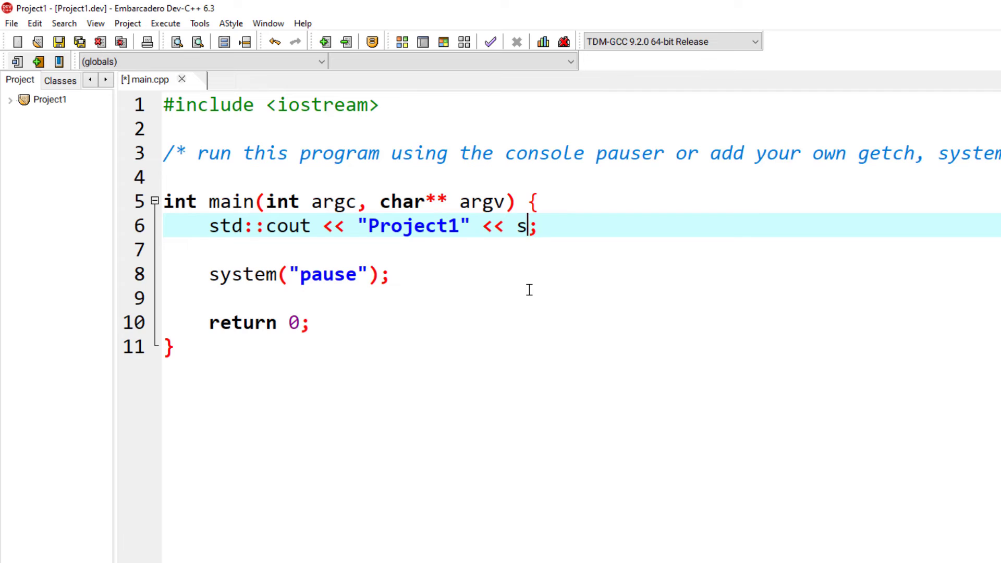
text(td::endl)
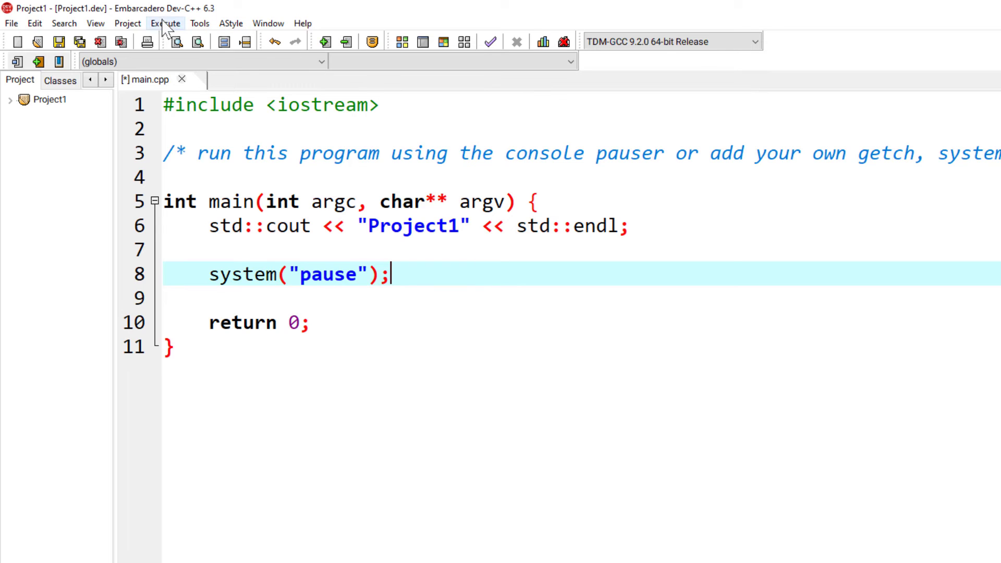
Compile and run Project1, continue past the pause prompt and close the console.
click(166, 23)
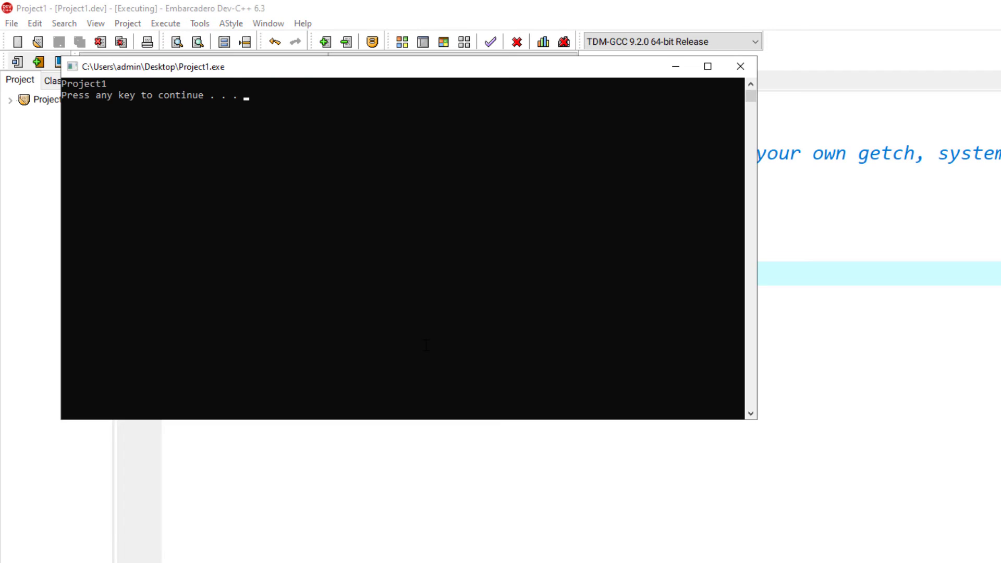
mouse_move(214, 204)
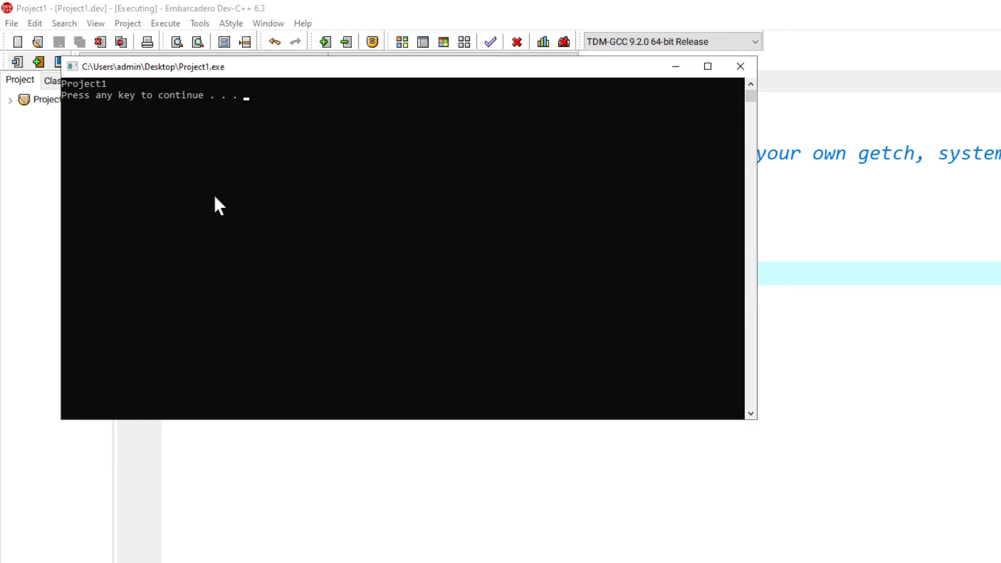
key(enter)
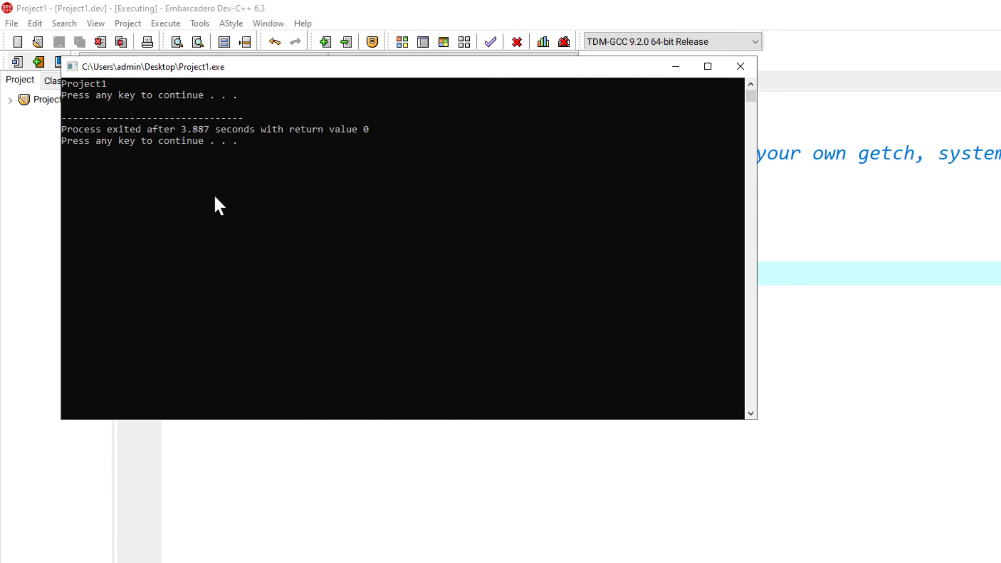
click(740, 67)
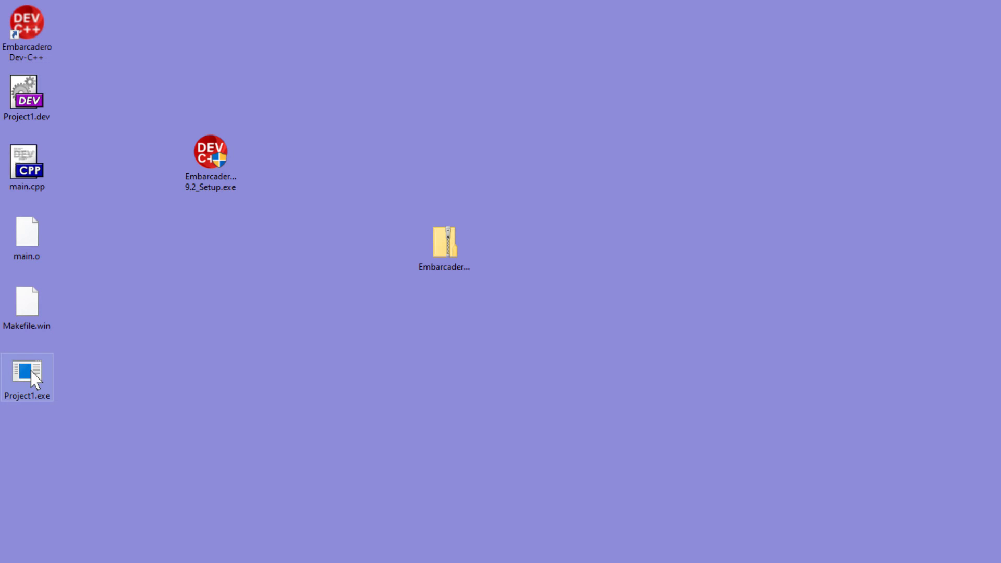
Run Project1.exe directly from the desktop, then launch Dev-C++ again.
double_click(29, 370)
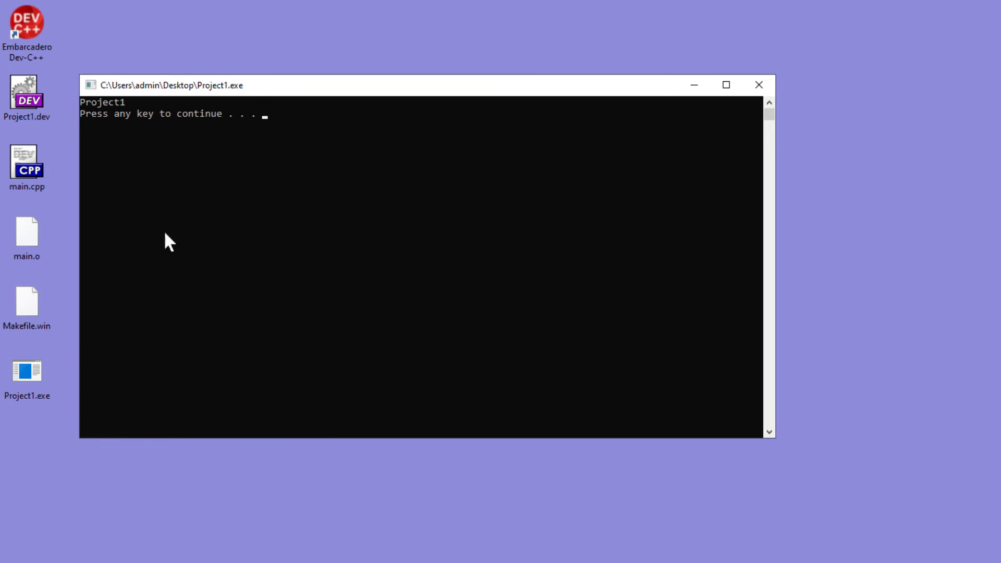
mouse_move(109, 228)
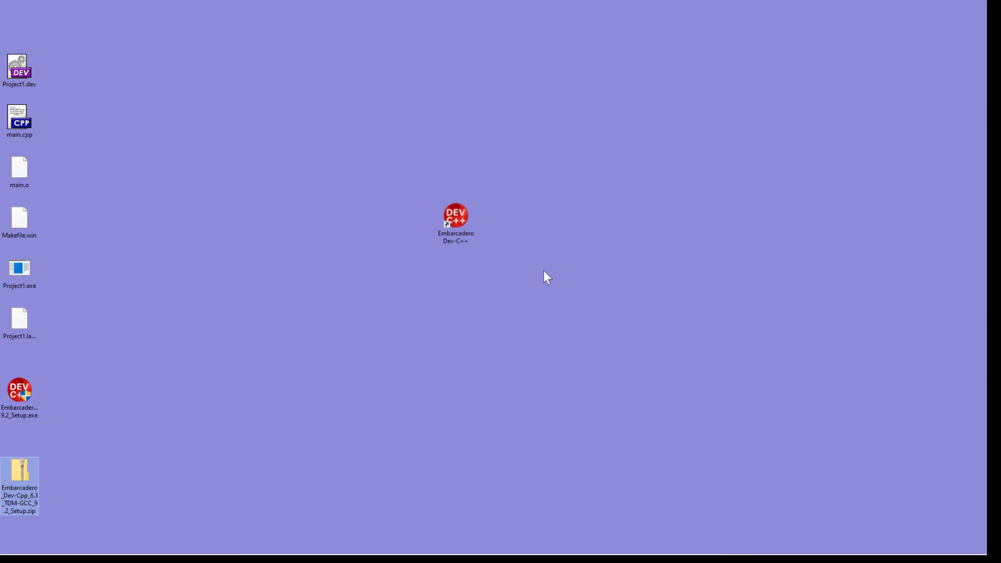
mouse_move(521, 230)
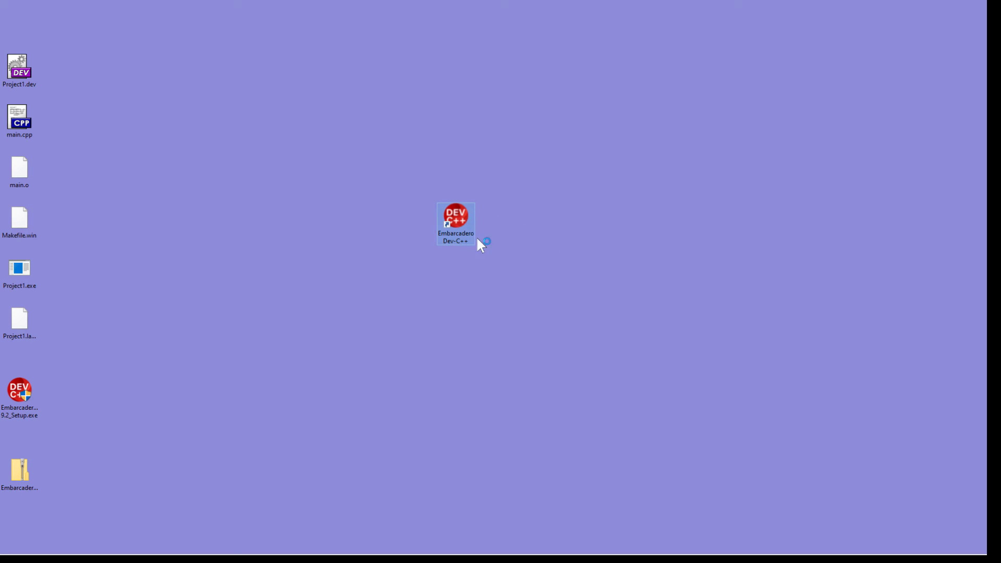
double_click(455, 220)
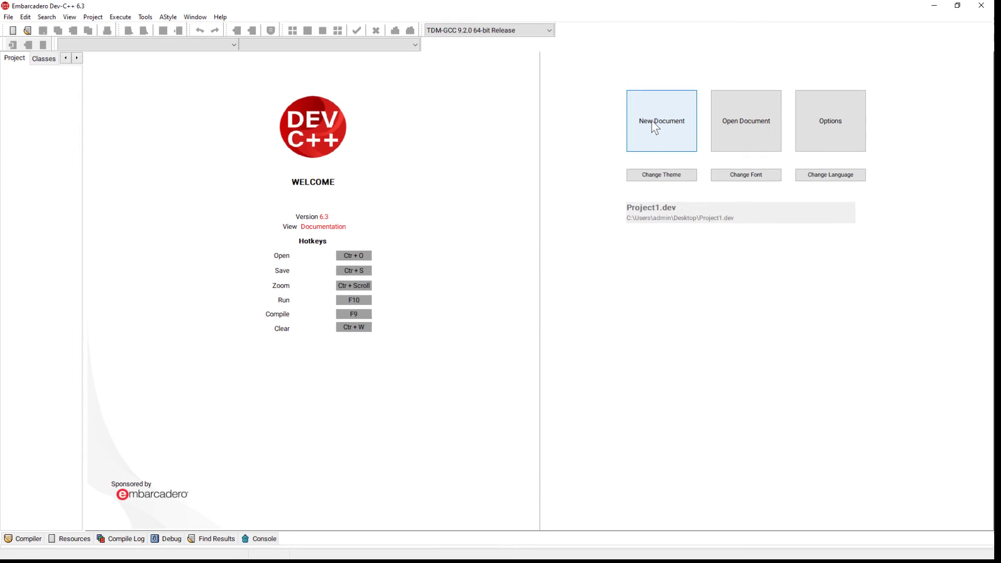
Start a new blank Untitled1 source file from the welcome page.
click(661, 121)
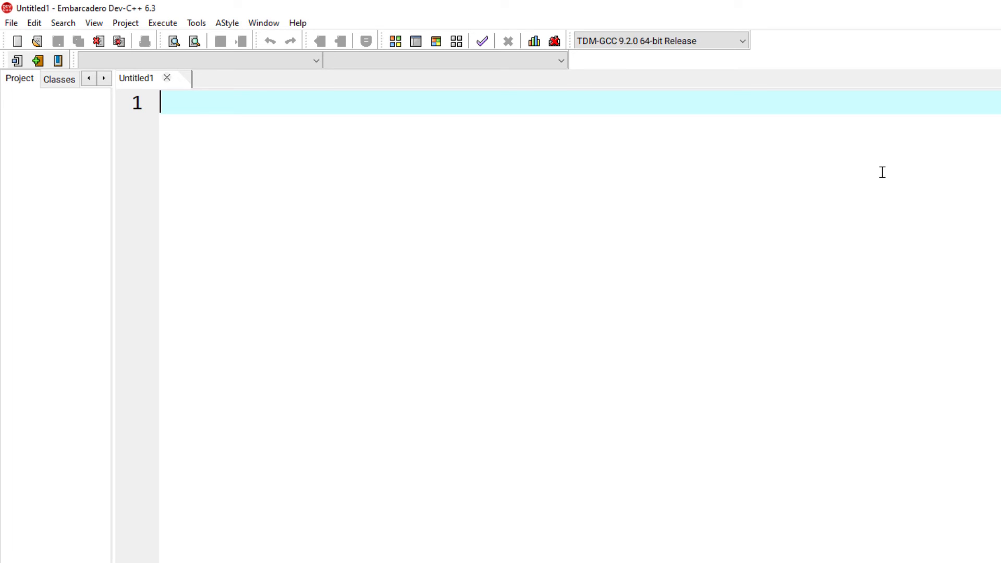
Write main() with an include line and a cout printing "Project 2" followed by std::endl.
text(#include <ios>)
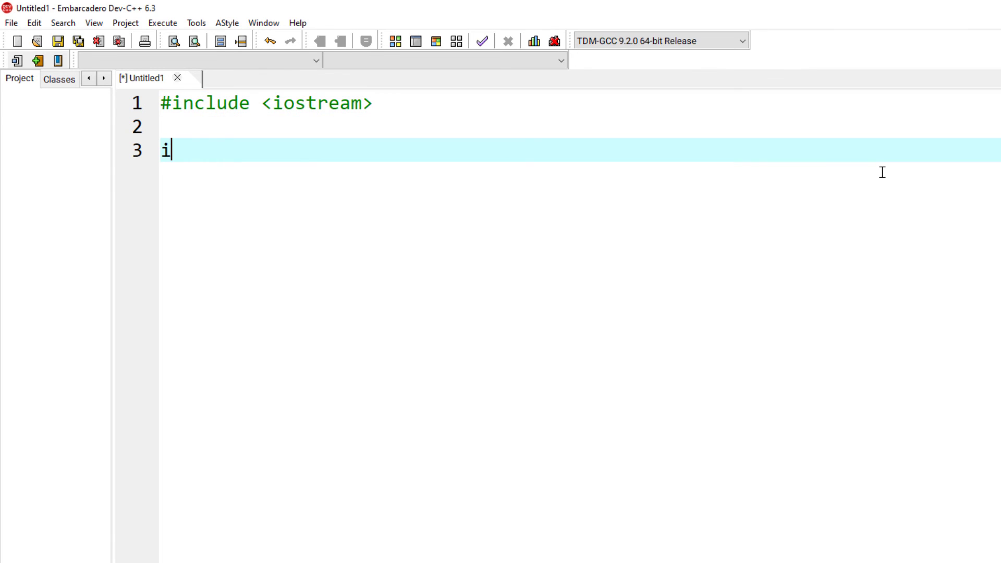
text(nt main())
text(std::)
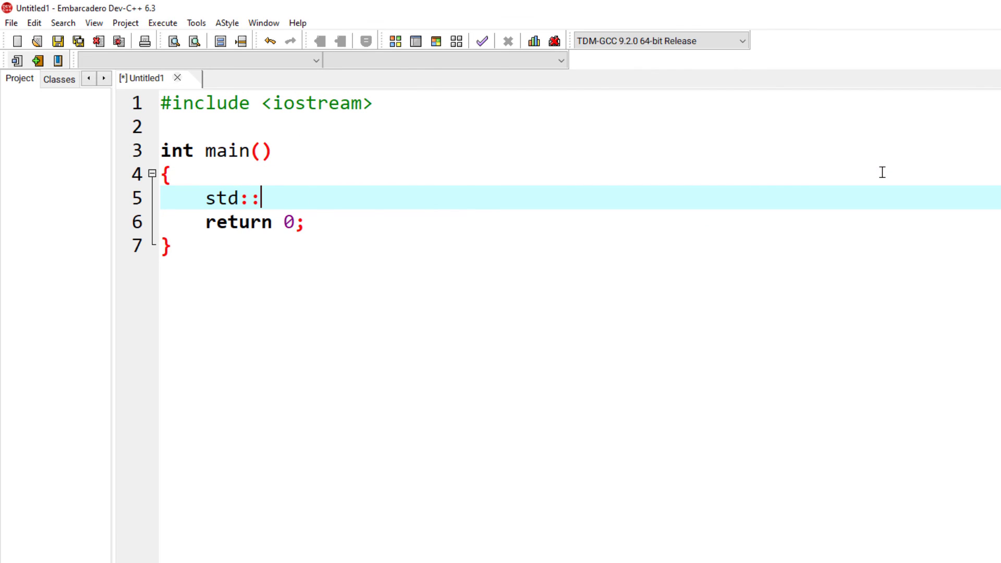
text(cout << ")
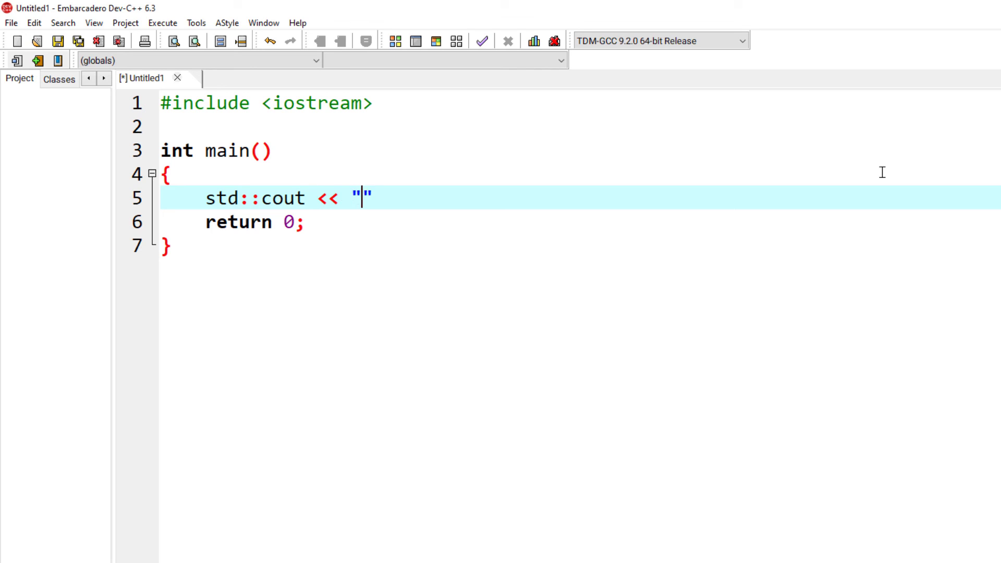
text(Project 2)
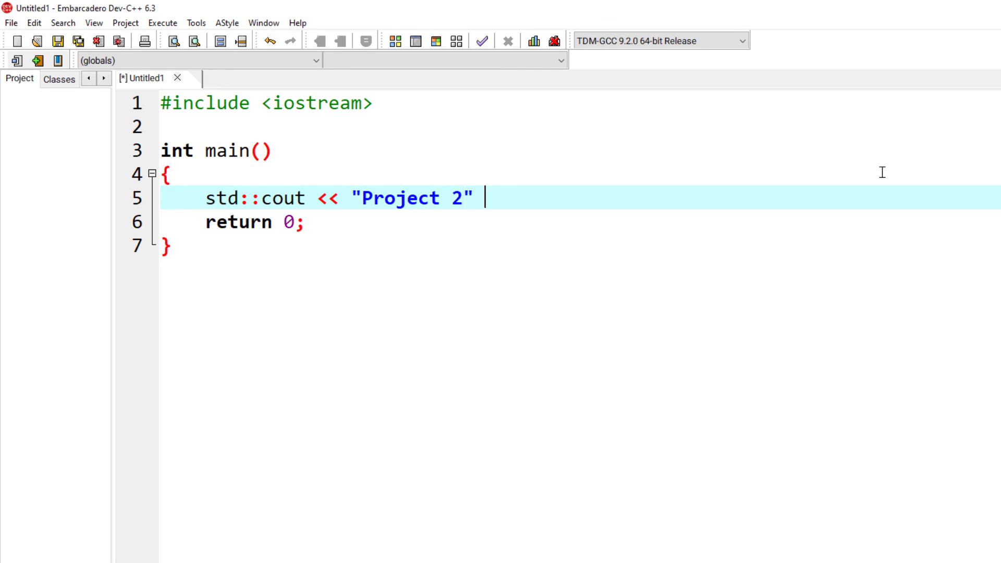
text(<< std::endl;)
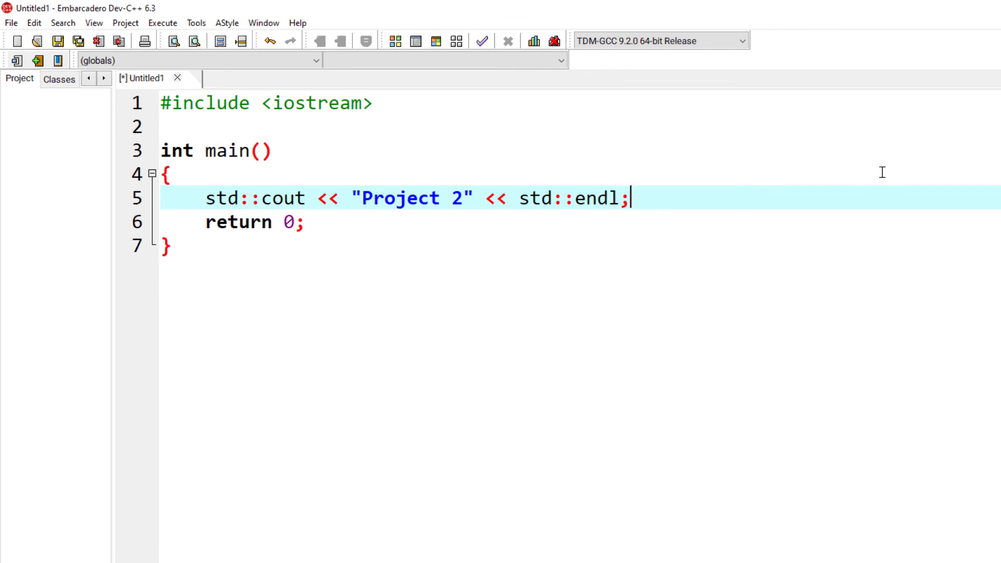
Add a std::cout line prompting "Press <Enter> To Quit" before the getchar() wait.
text(std)
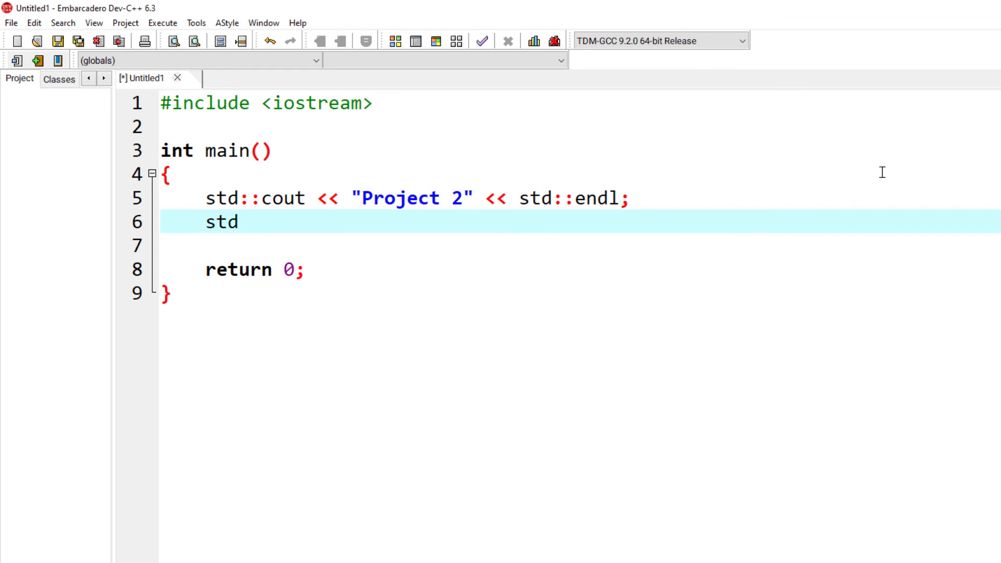
text(::cout << "Press ")
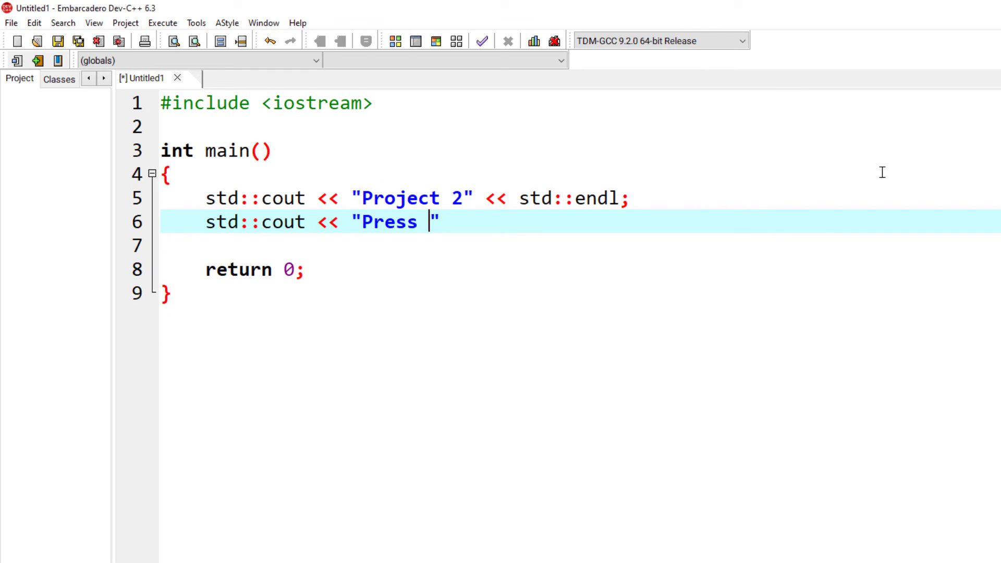
text(<Enter> To Quit)
click(580, 245)
text(getchar();)
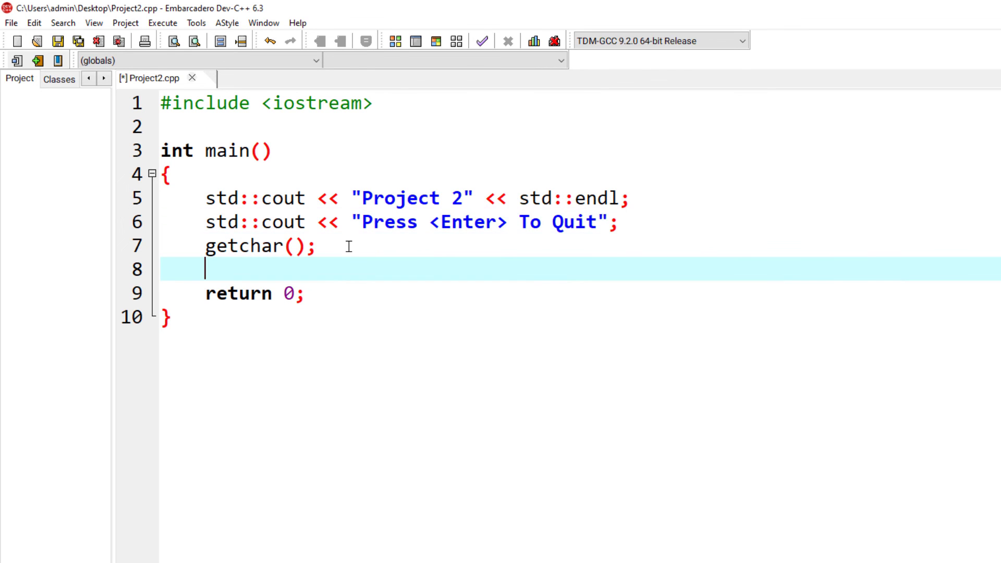
click(162, 23)
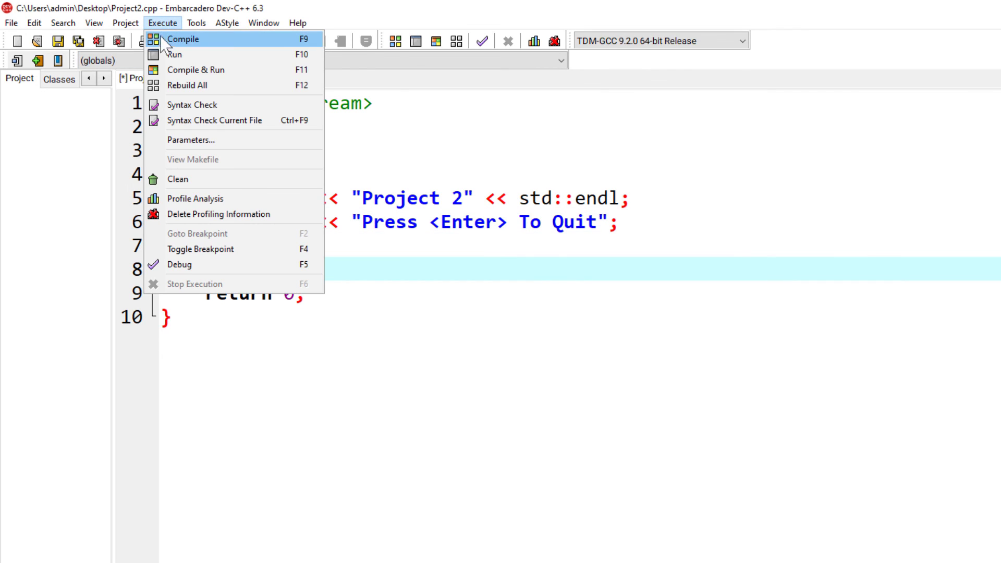
Compile and run Project2 so its console shows both printed lines.
click(196, 70)
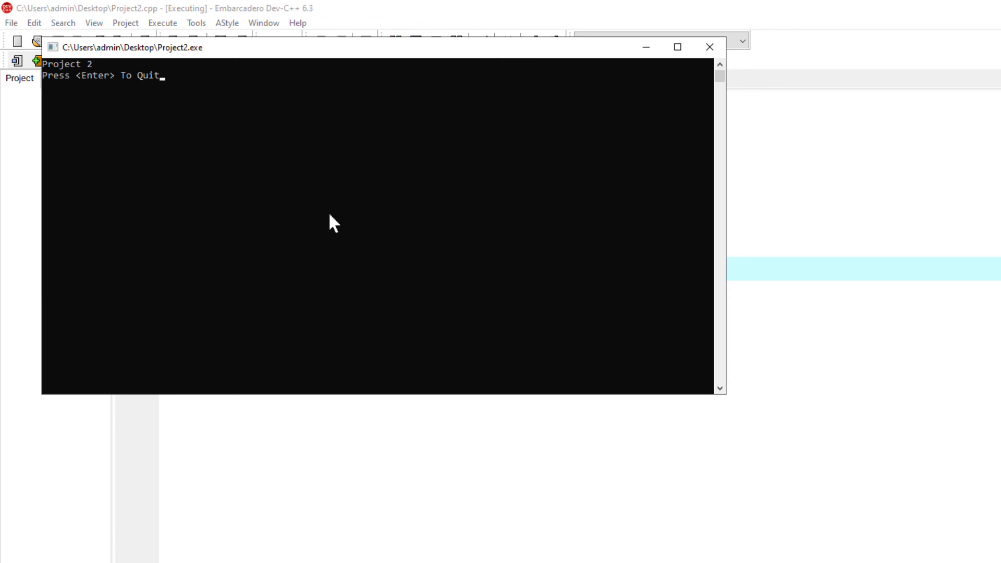
mouse_move(396, 321)
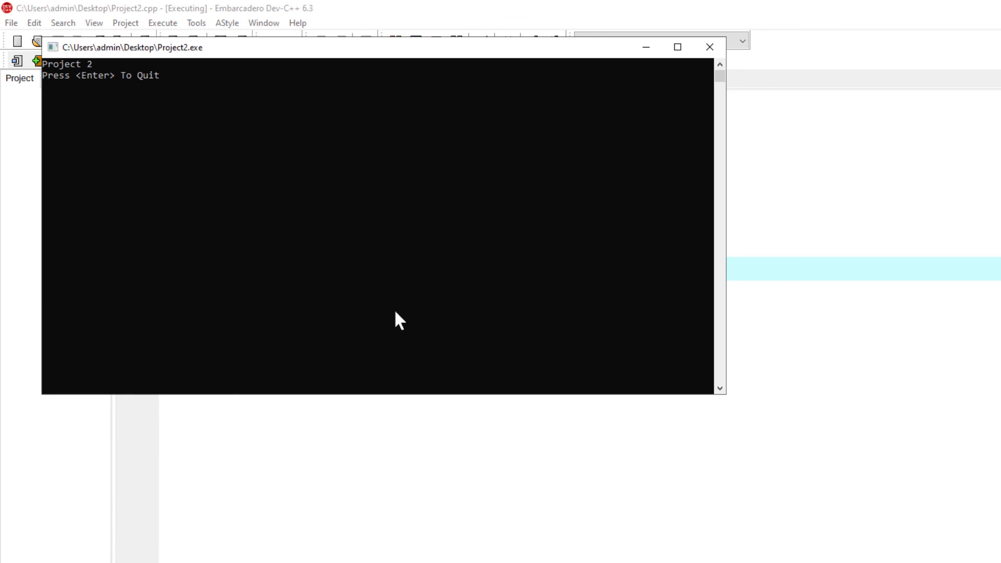